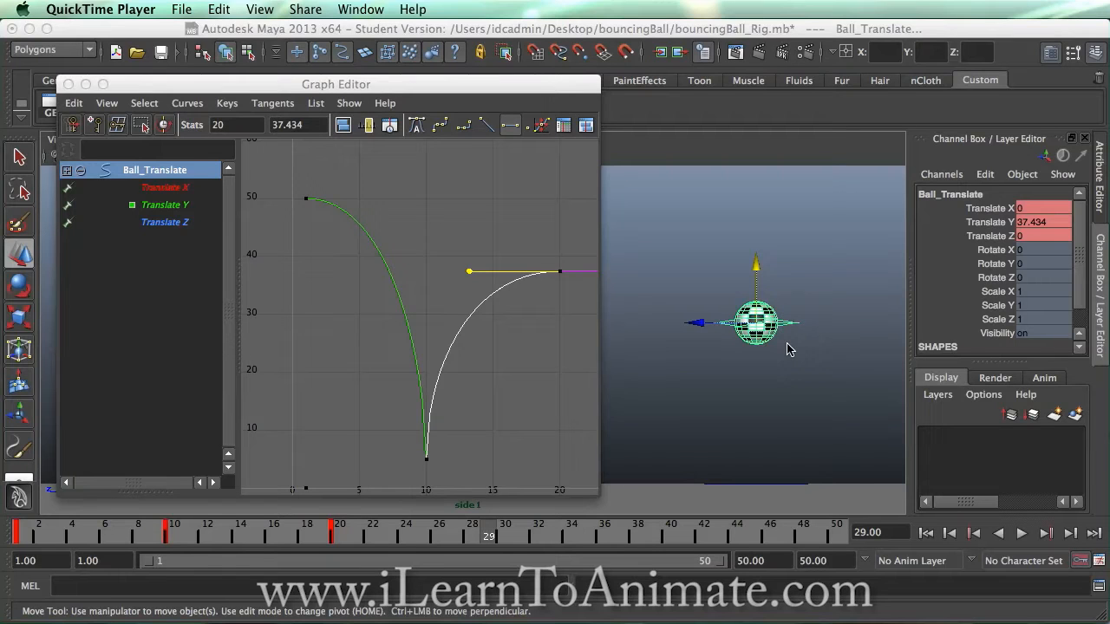
mouse_move(781, 349)
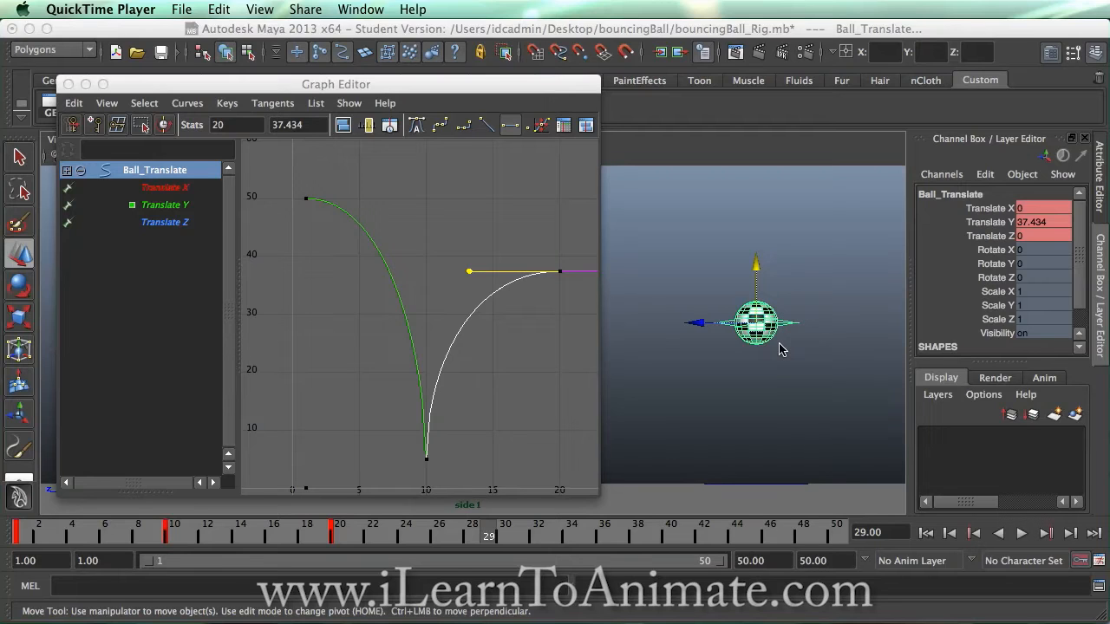
mouse_move(772, 352)
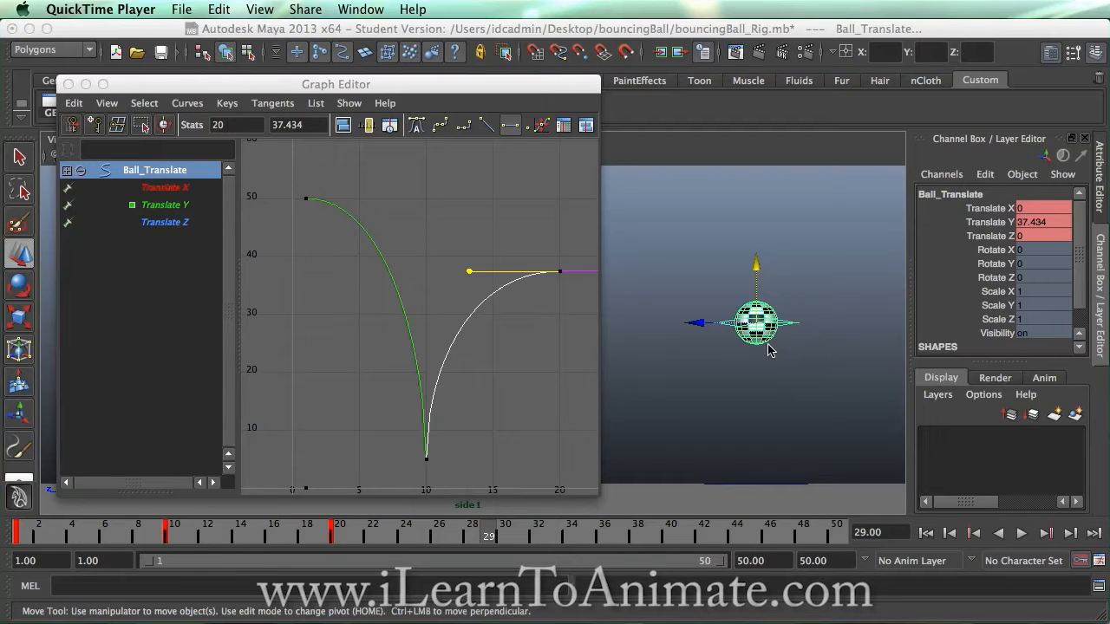
mouse_move(744, 362)
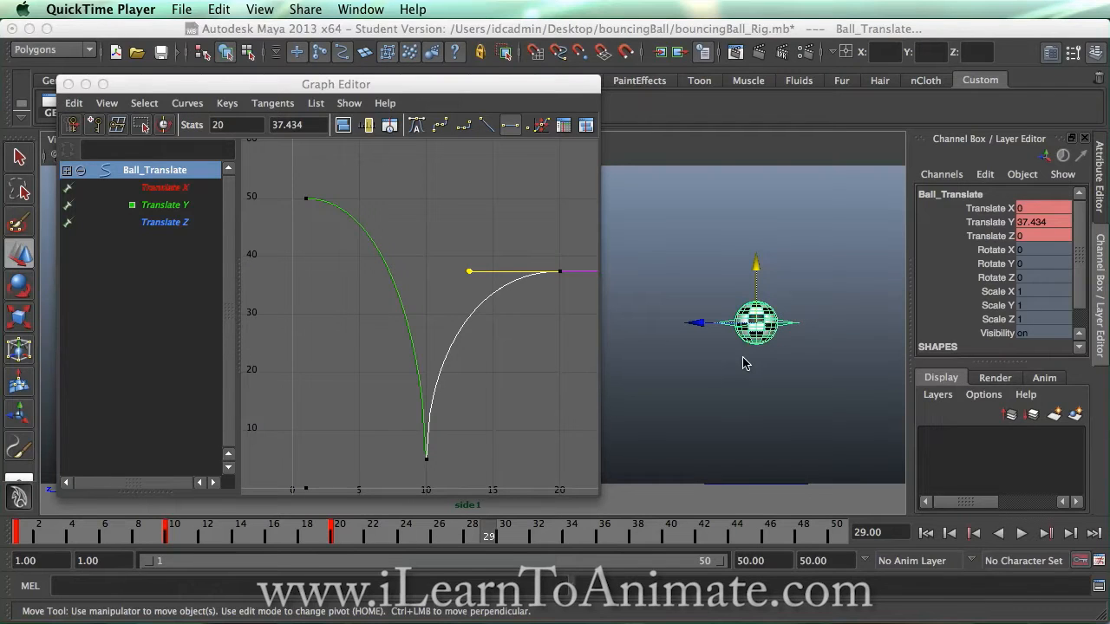
mouse_move(433, 542)
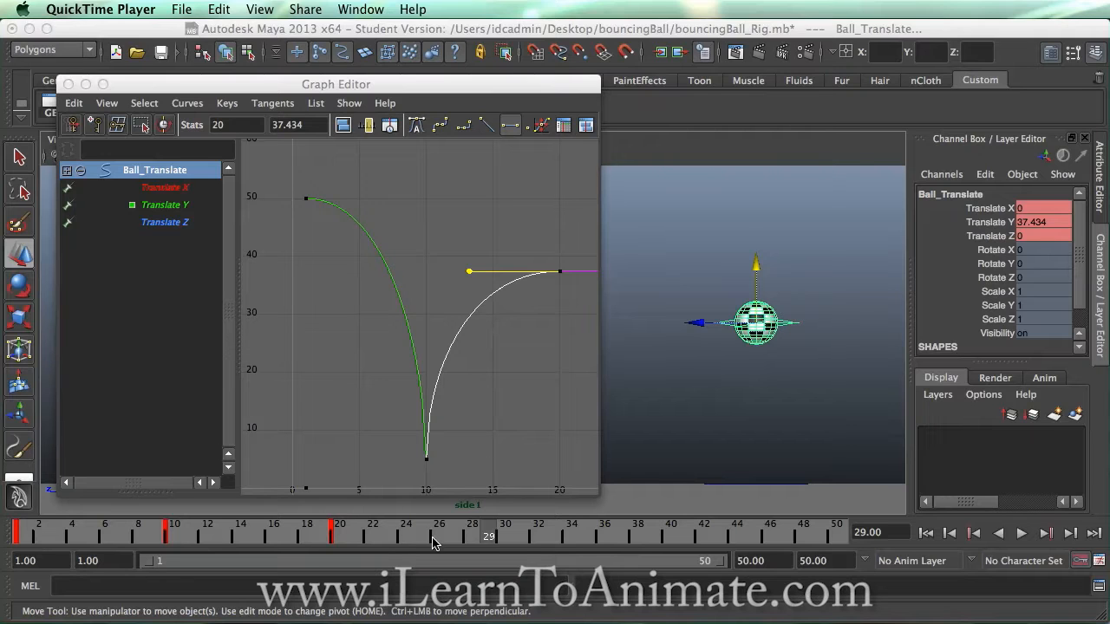
Scrub through the ball's first bounce and settle on the frame-20 peak.
left_click(362, 532)
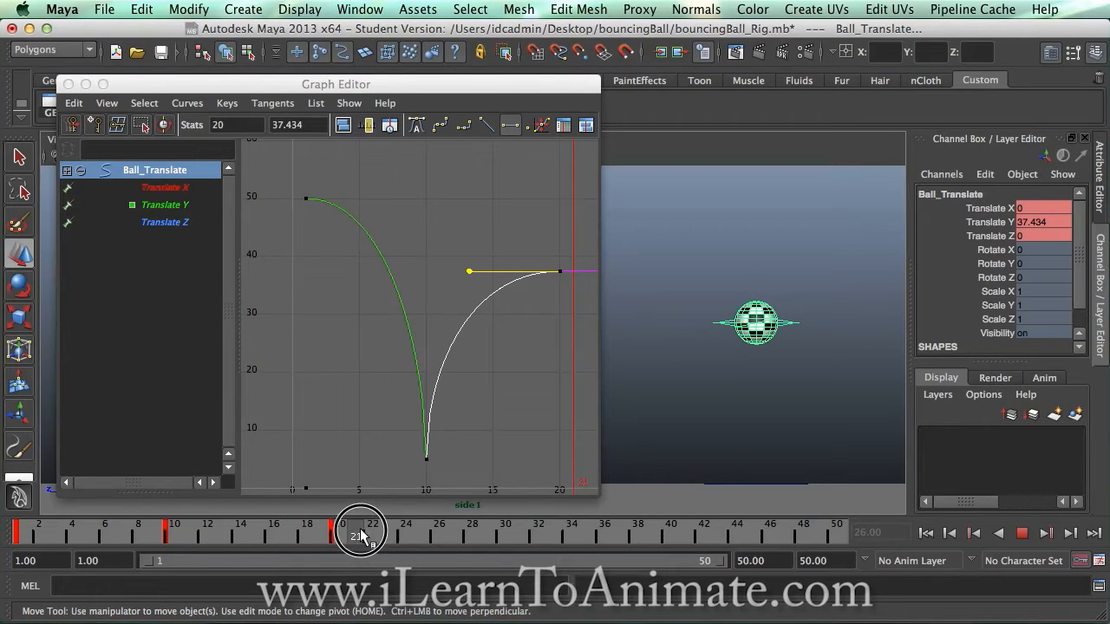
left_click_drag(362, 532, 504, 532)
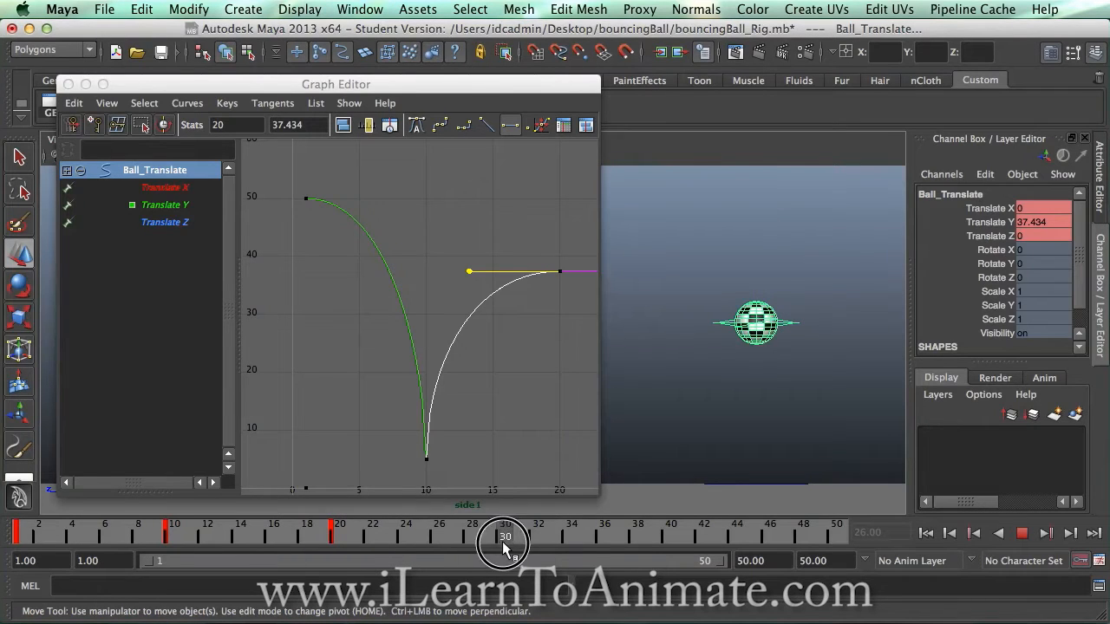
left_click_drag(505, 539, 488, 540)
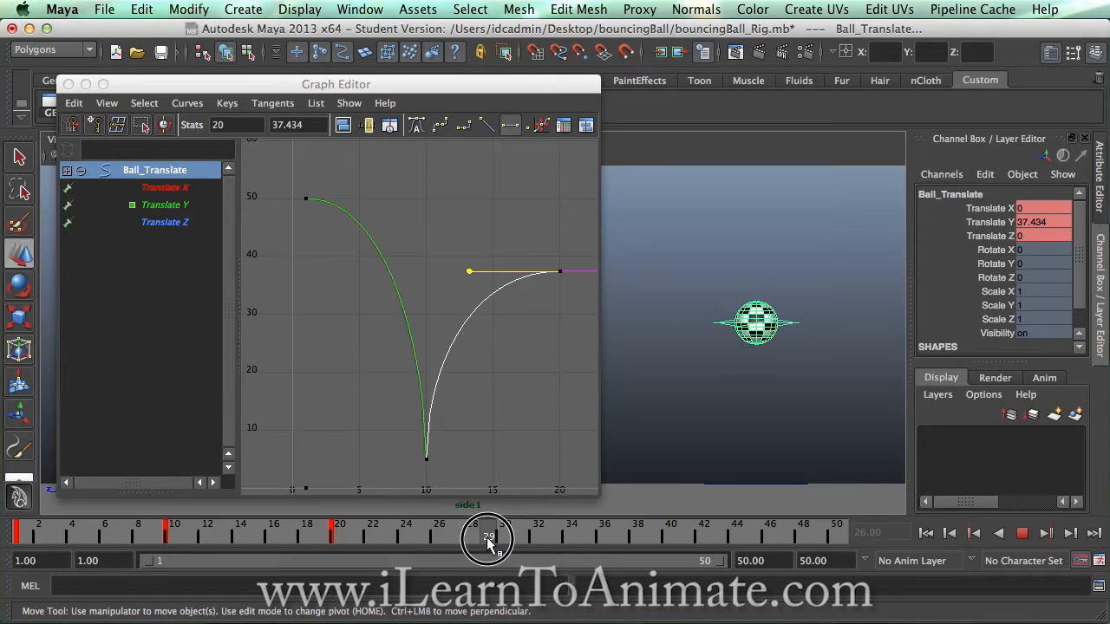
left_click_drag(488, 536, 471, 536)
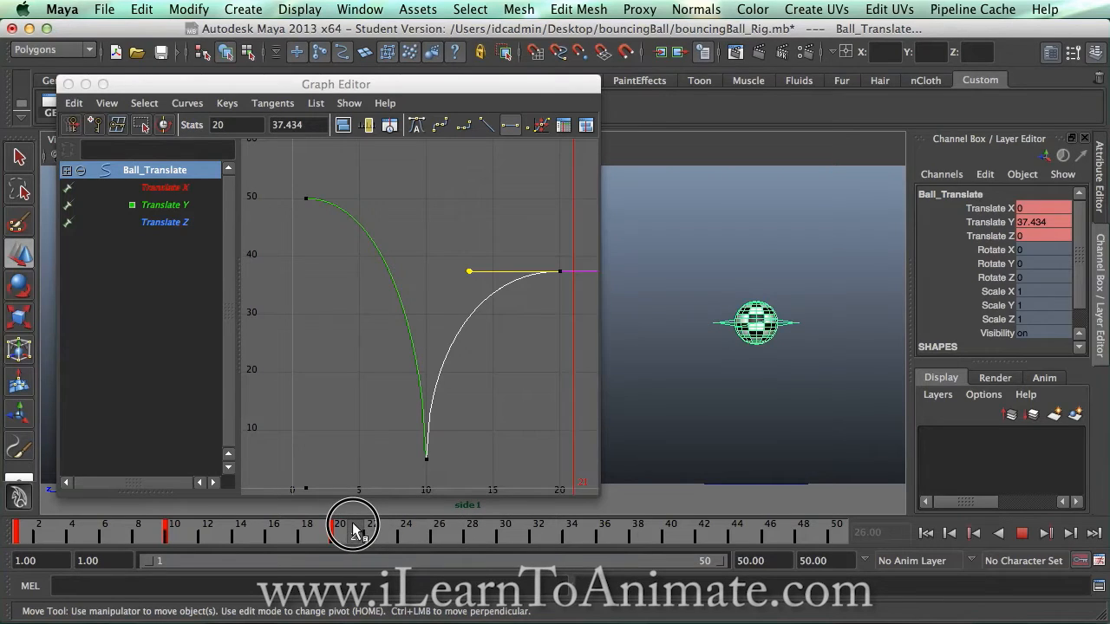
left_click(339, 524)
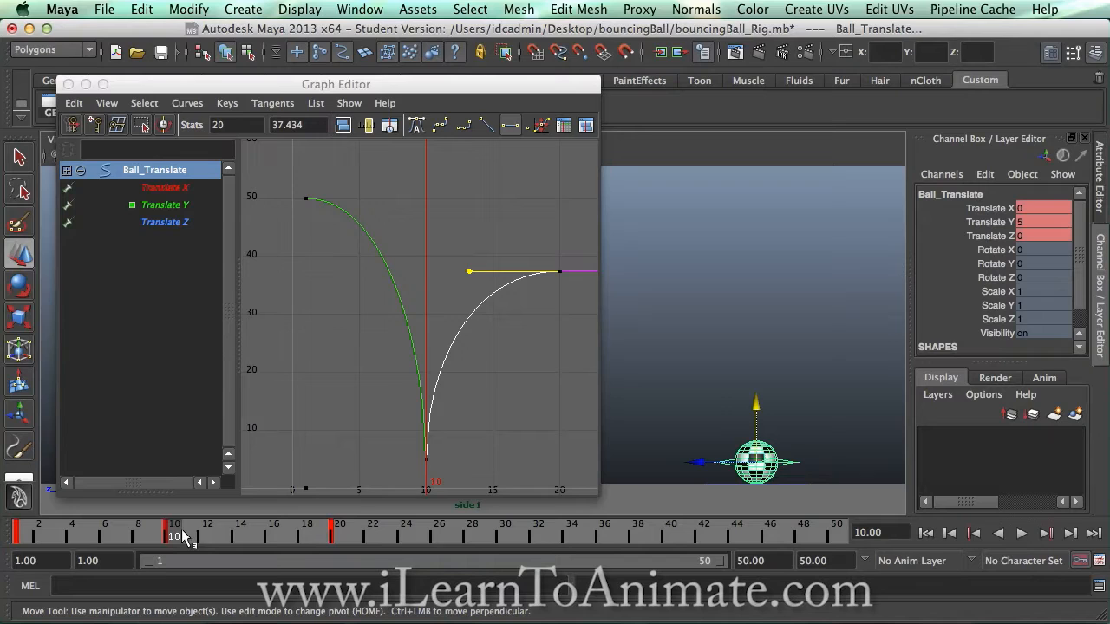
left_click_drag(174, 533, 338, 533)
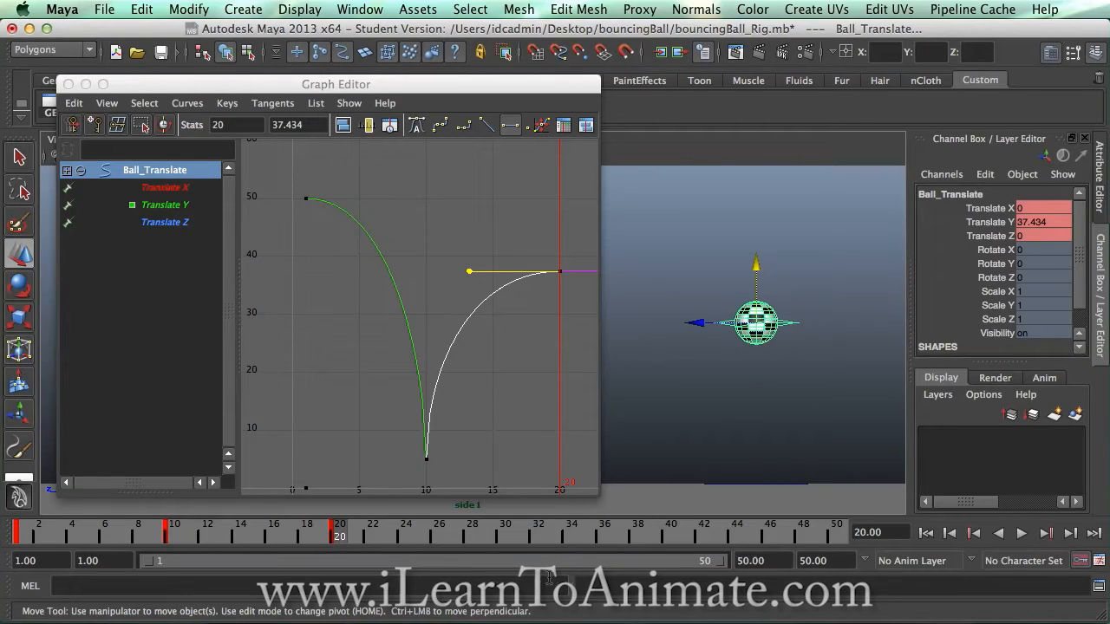
At frame 30, lower the ball and enter 5 for Translate Y.
left_click(505, 529)
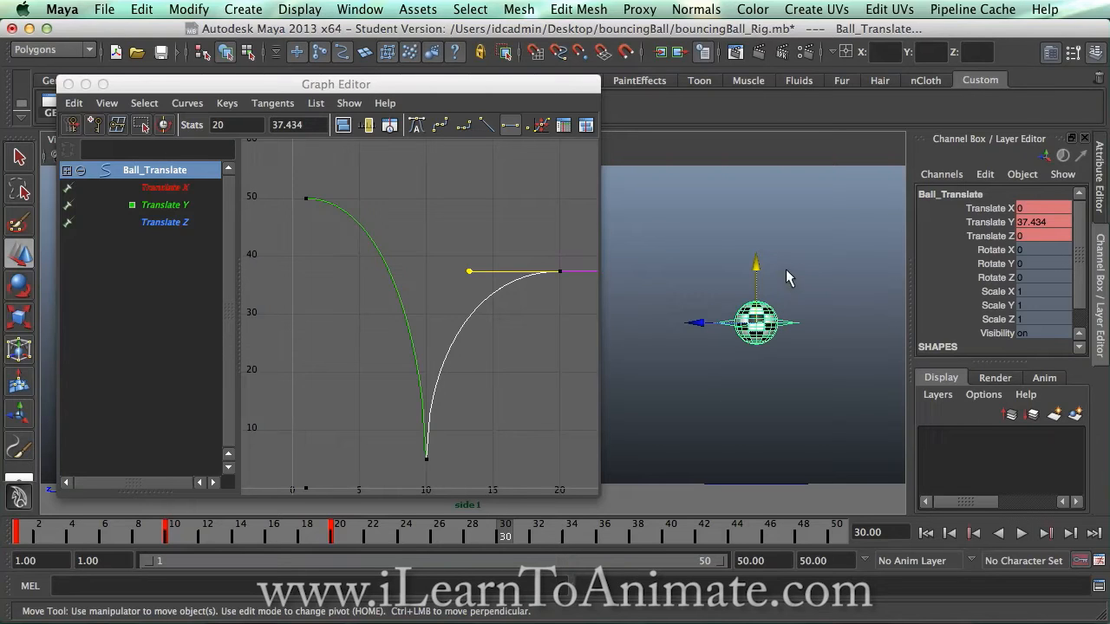
left_click_drag(757, 261, 757, 295)
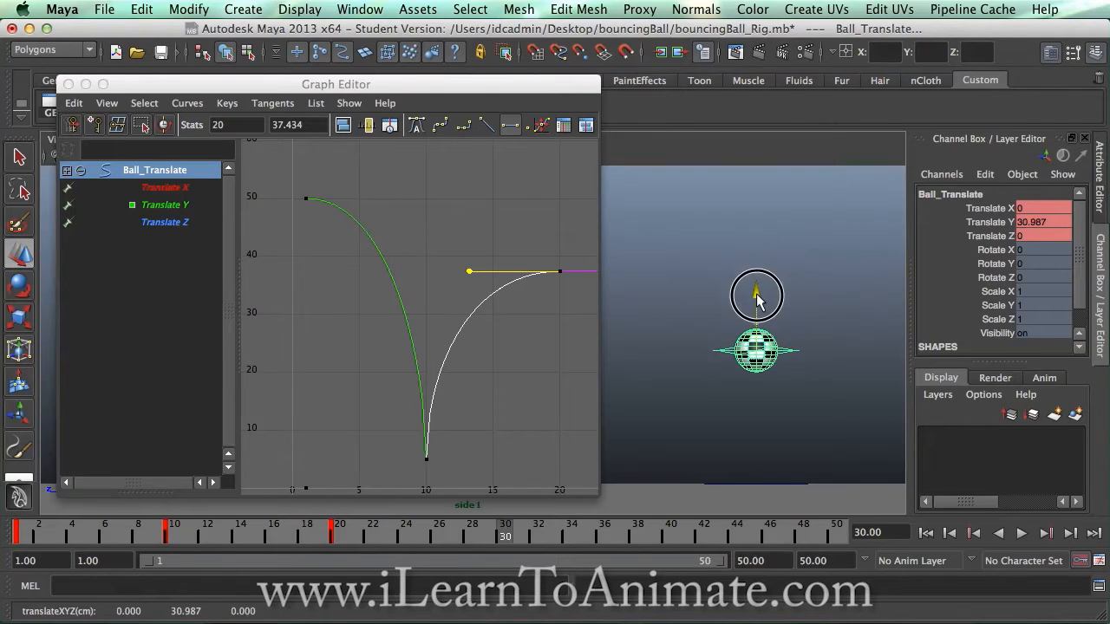
left_click(1036, 222)
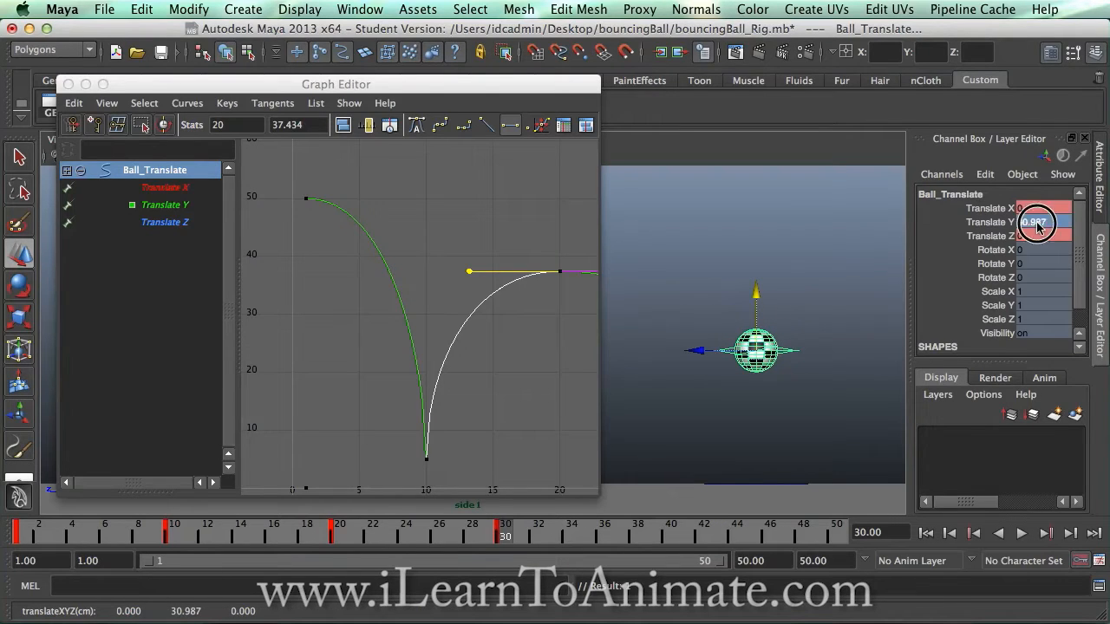
type("5")
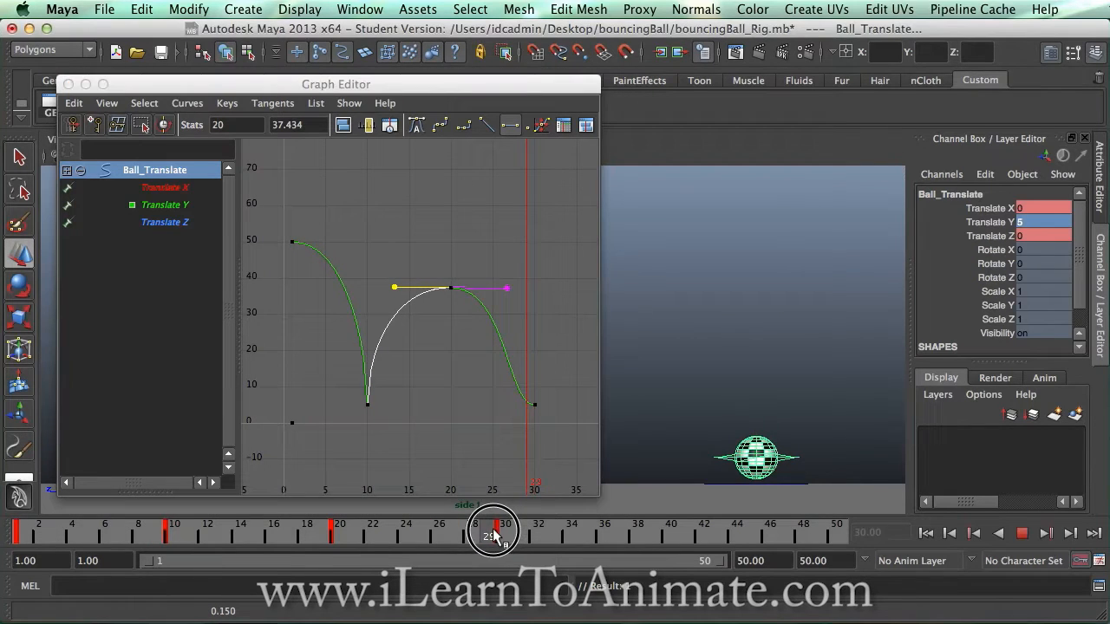
left_click_drag(494, 530, 473, 530)
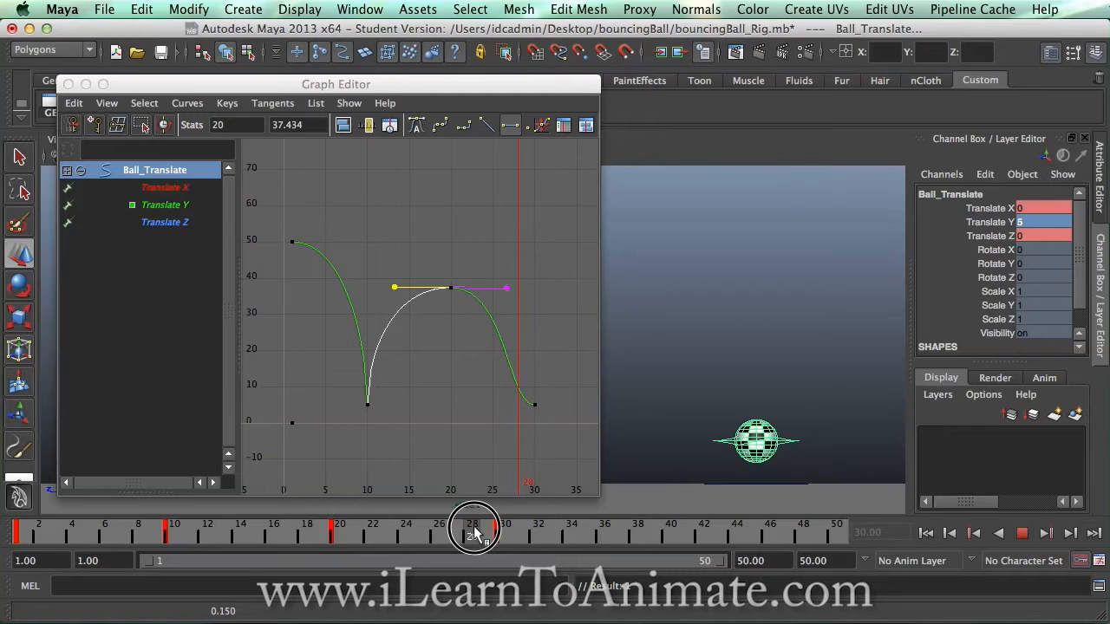
left_click_drag(472, 531, 365, 531)
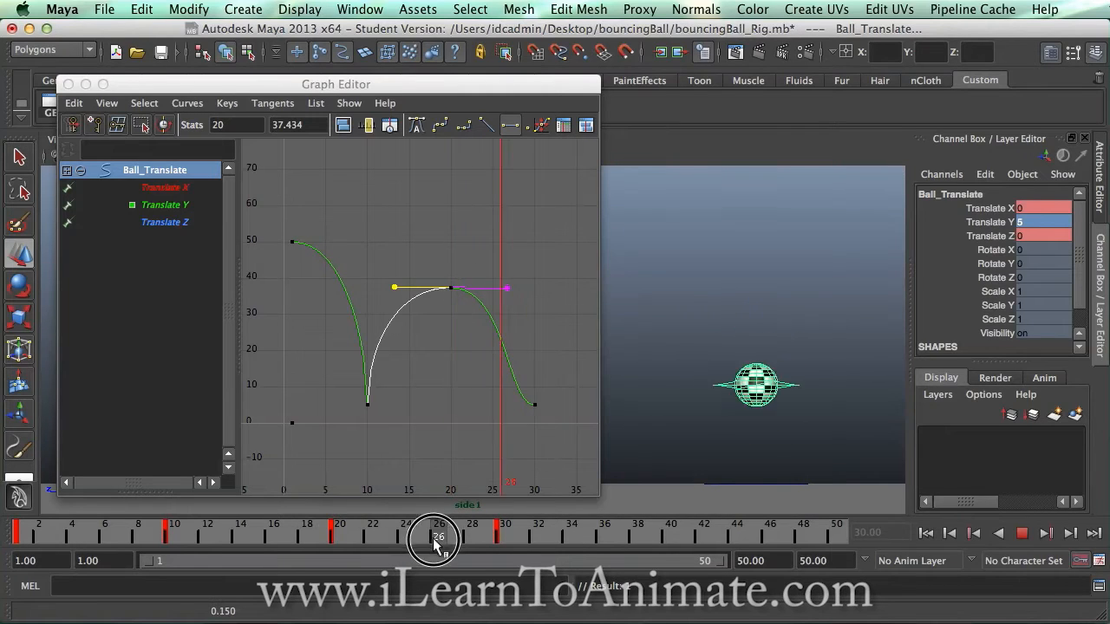
left_click_drag(436, 536, 486, 536)
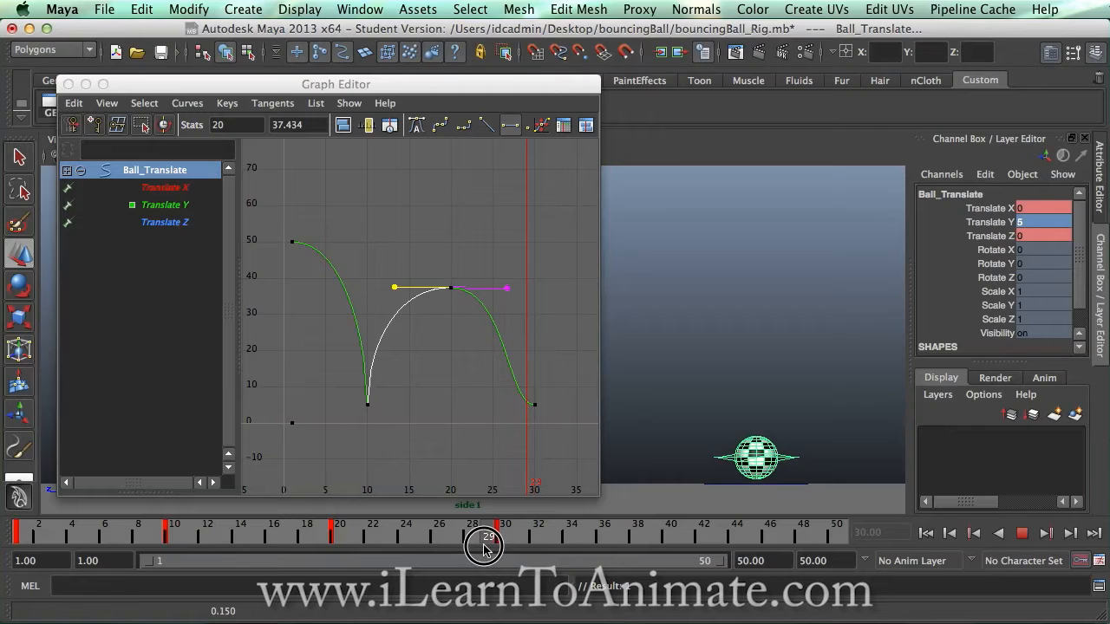
left_click_drag(486, 531, 505, 532)
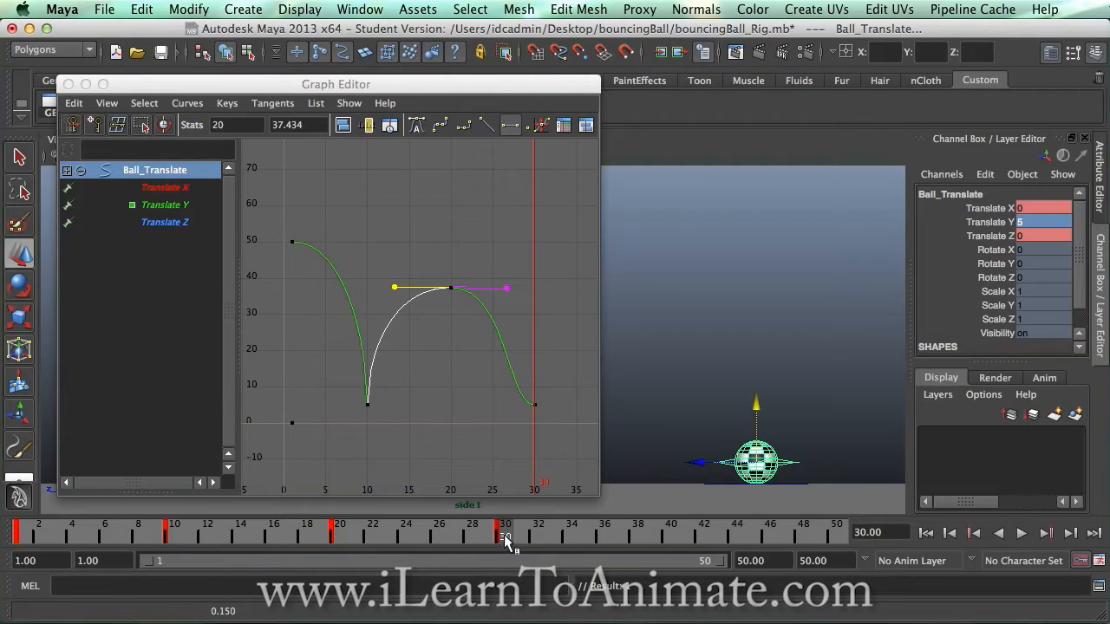
left_click_drag(505, 536, 354, 535)
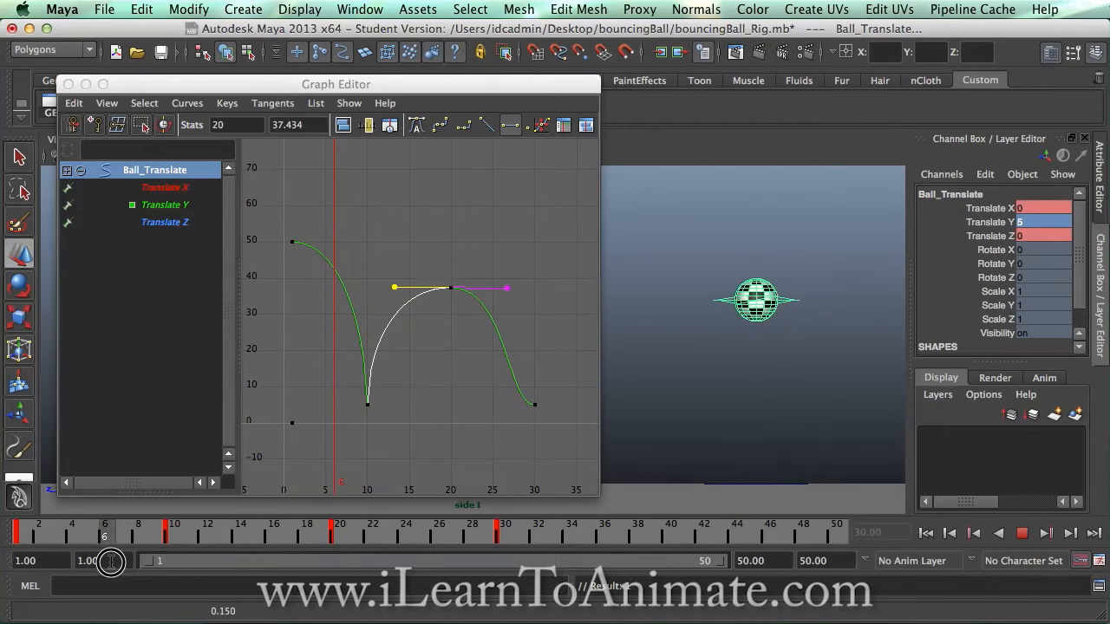
left_click_drag(104, 523, 305, 523)
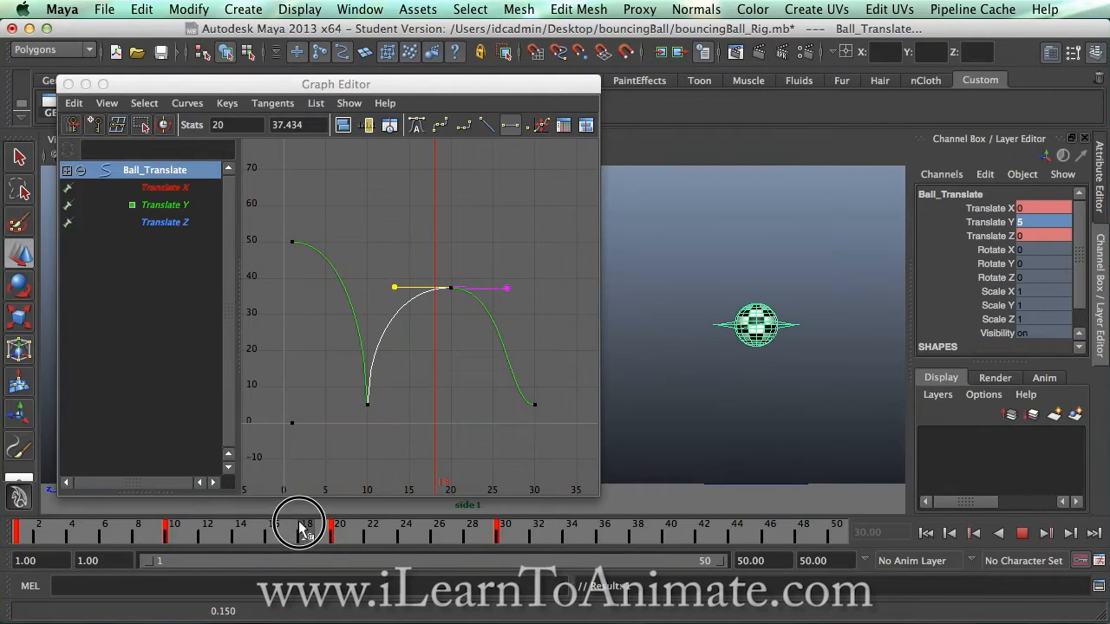
left_click_drag(300, 522, 339, 523)
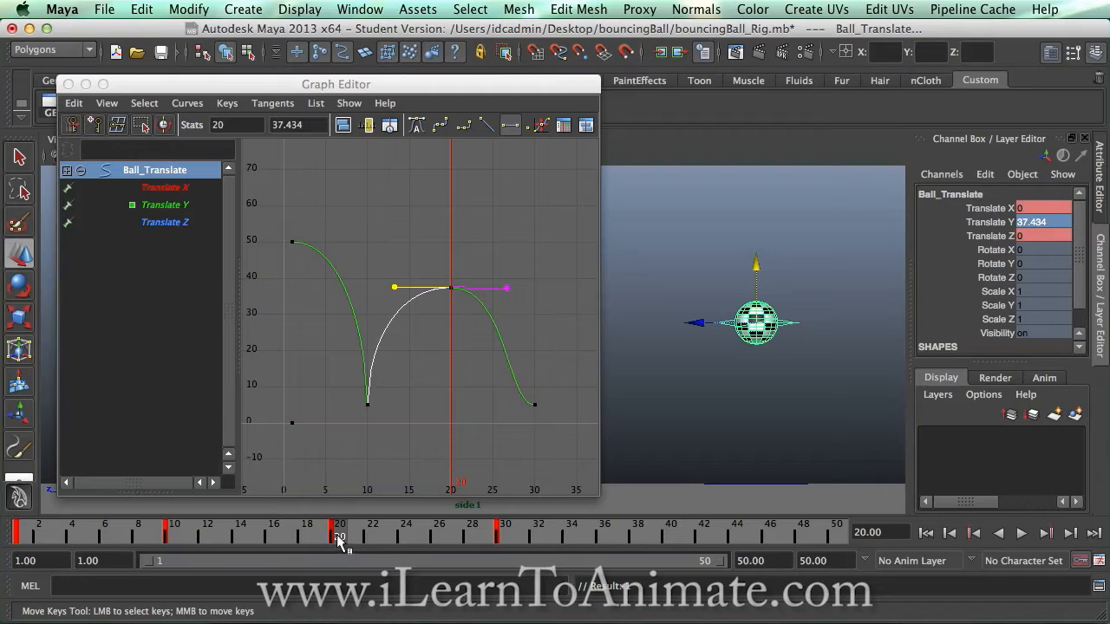
mouse_move(94, 537)
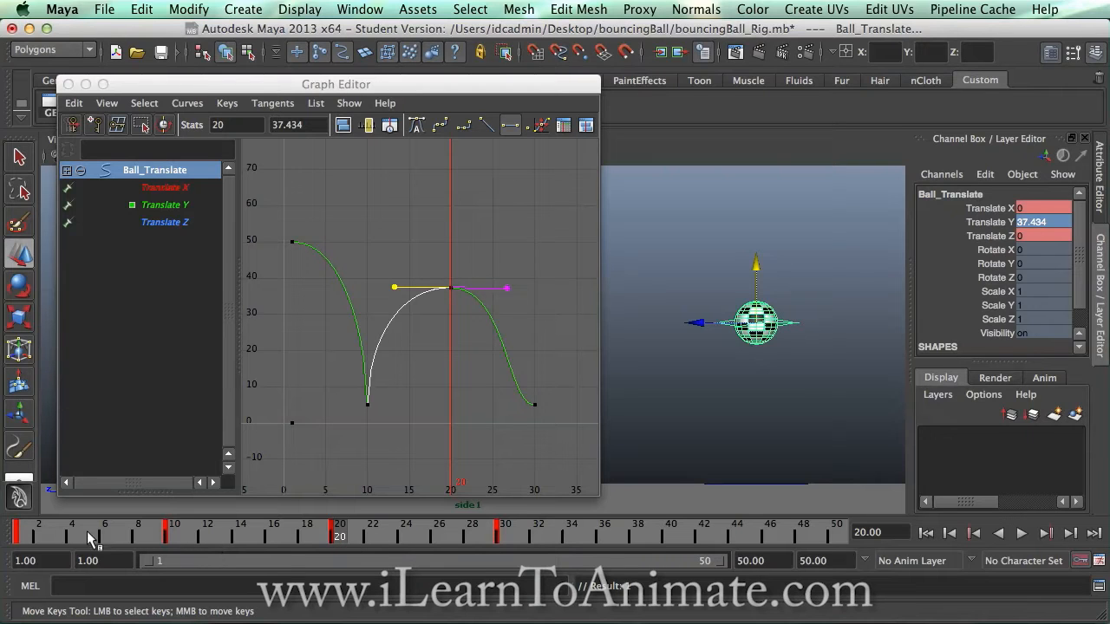
mouse_move(39, 531)
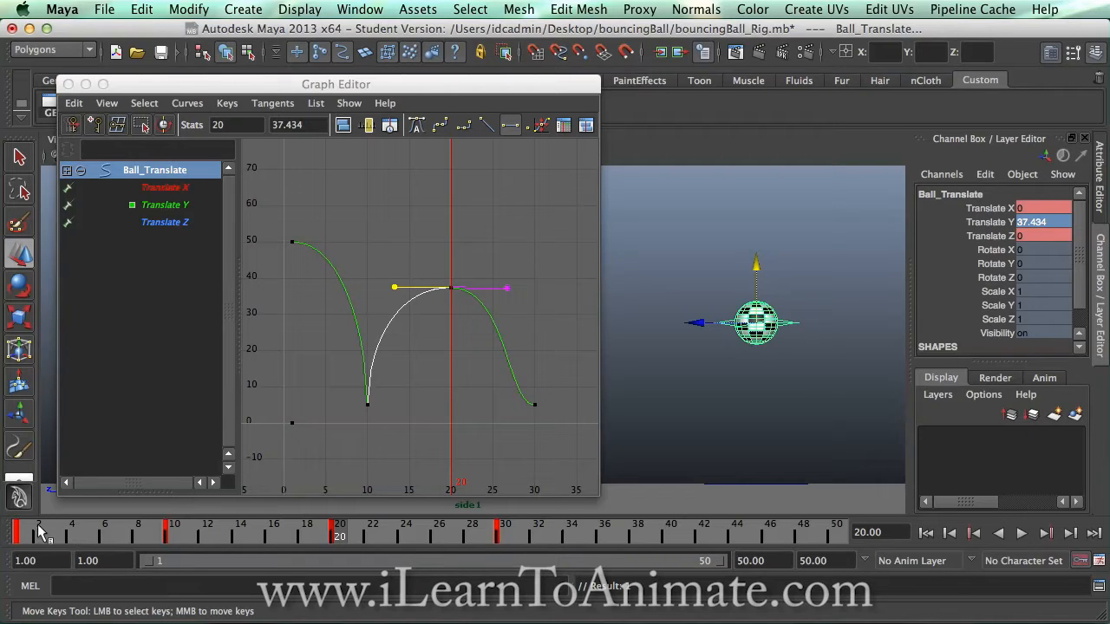
left_click(22, 527)
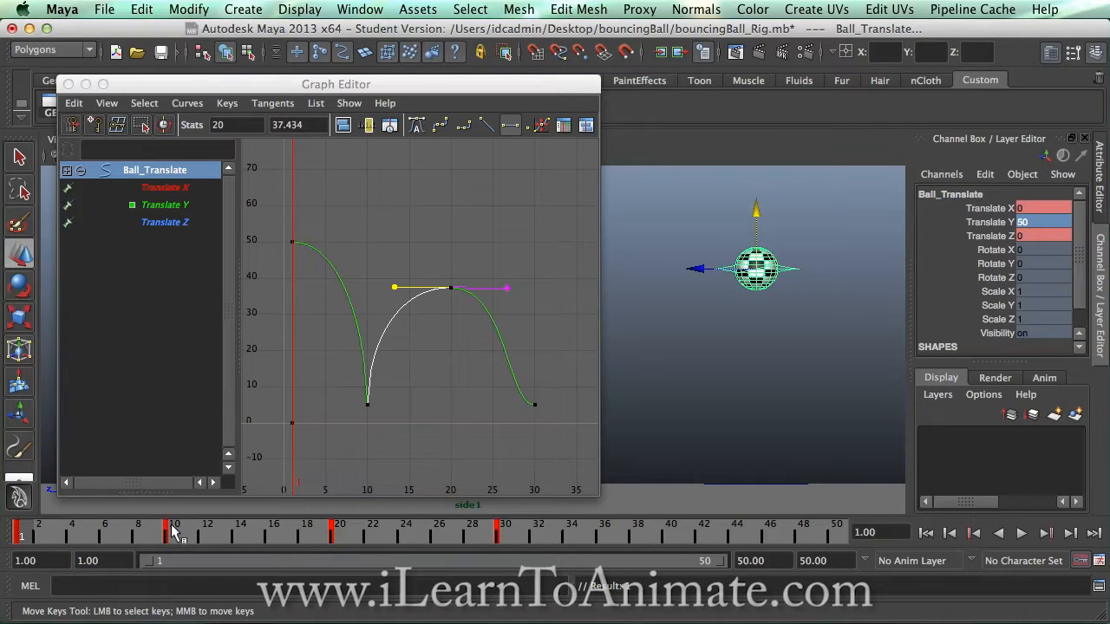
left_click(175, 529)
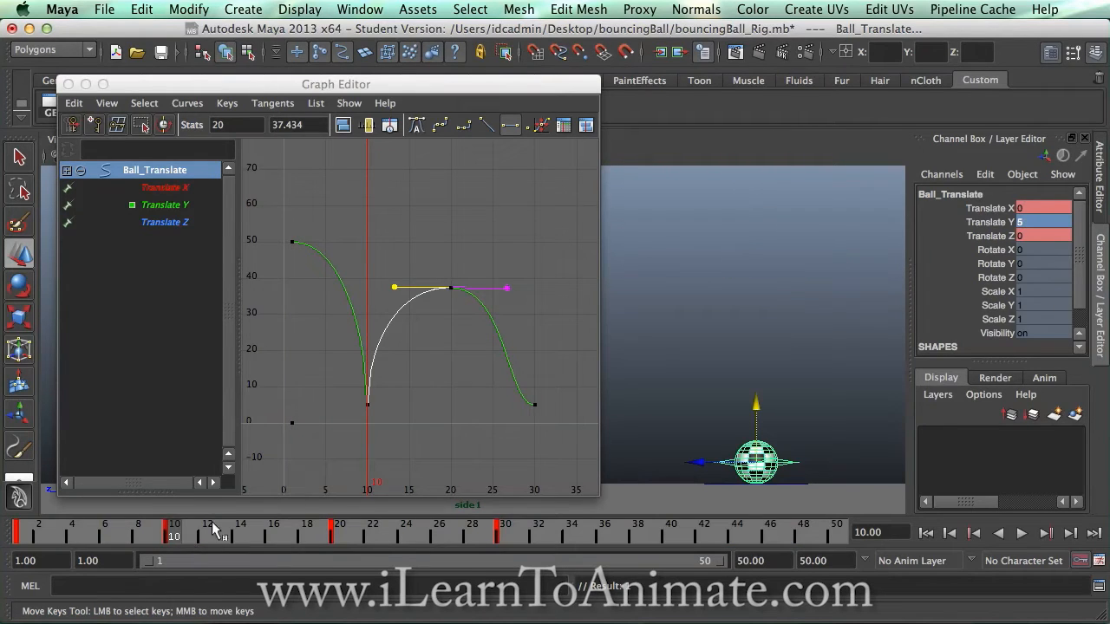
left_click(338, 529)
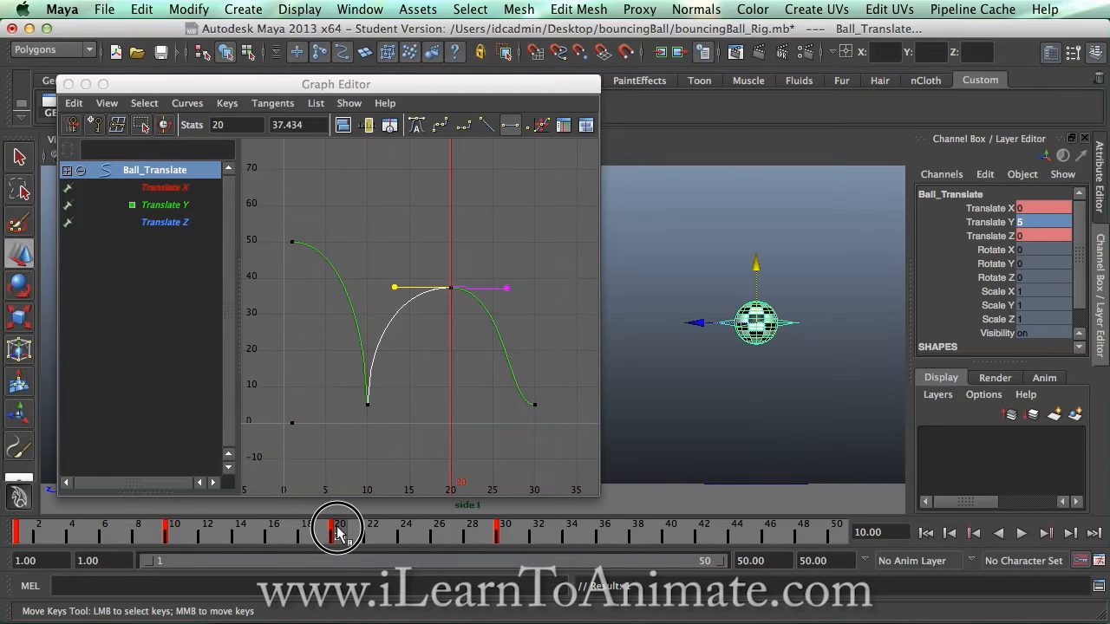
left_click(334, 527)
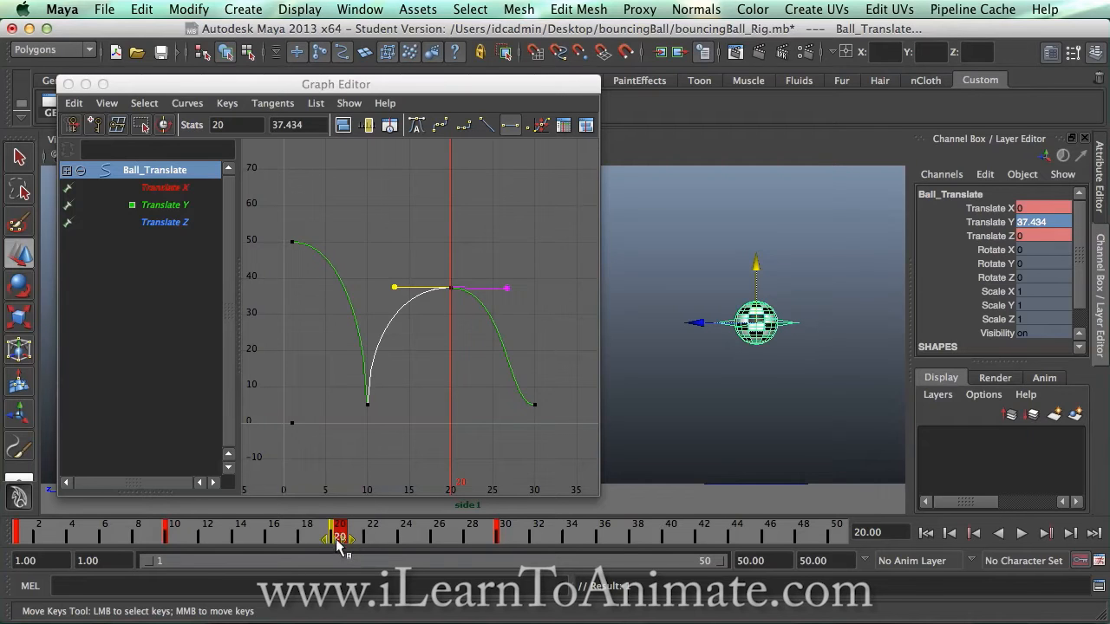
Slide the peak key from frame 20 to frame 18, then go to frame 30.
left_click_drag(340, 536, 322, 542)
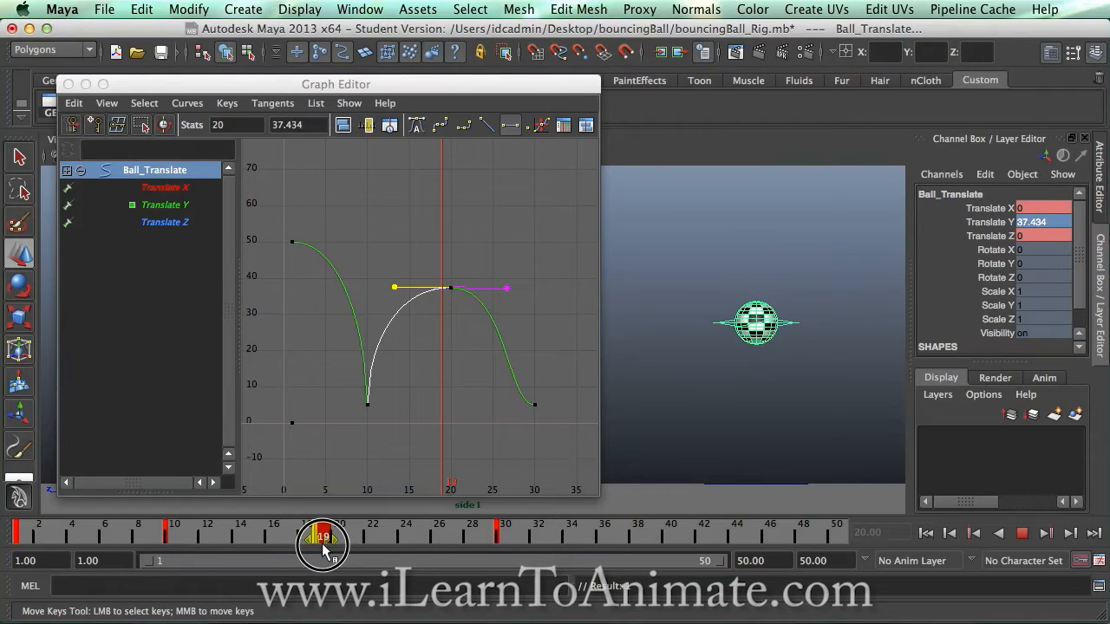
left_click_drag(323, 542, 310, 542)
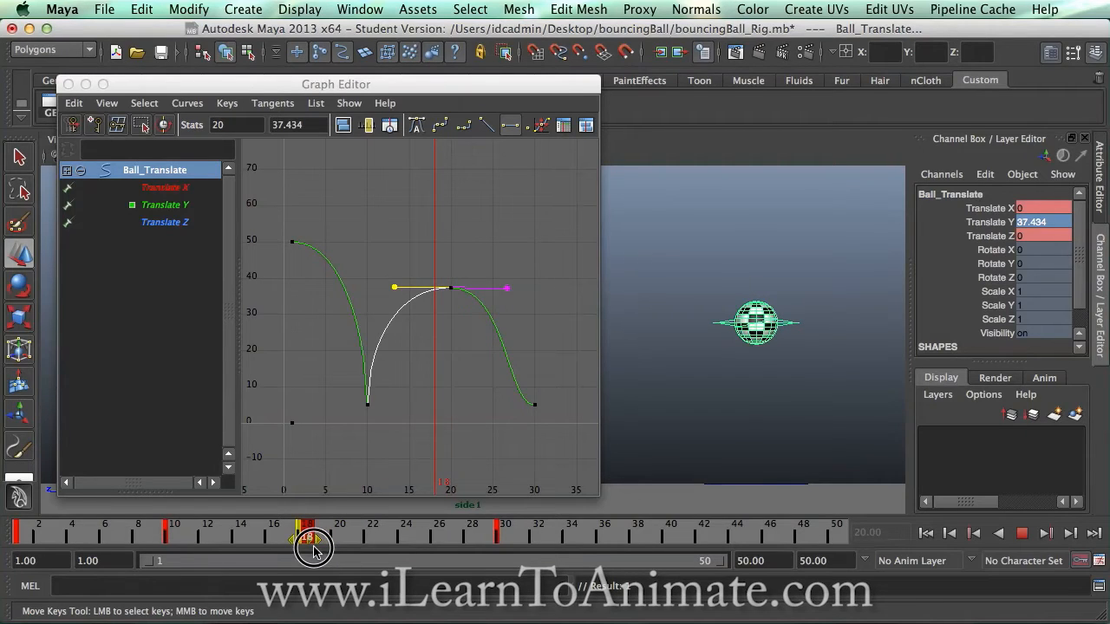
left_click_drag(312, 538, 306, 537)
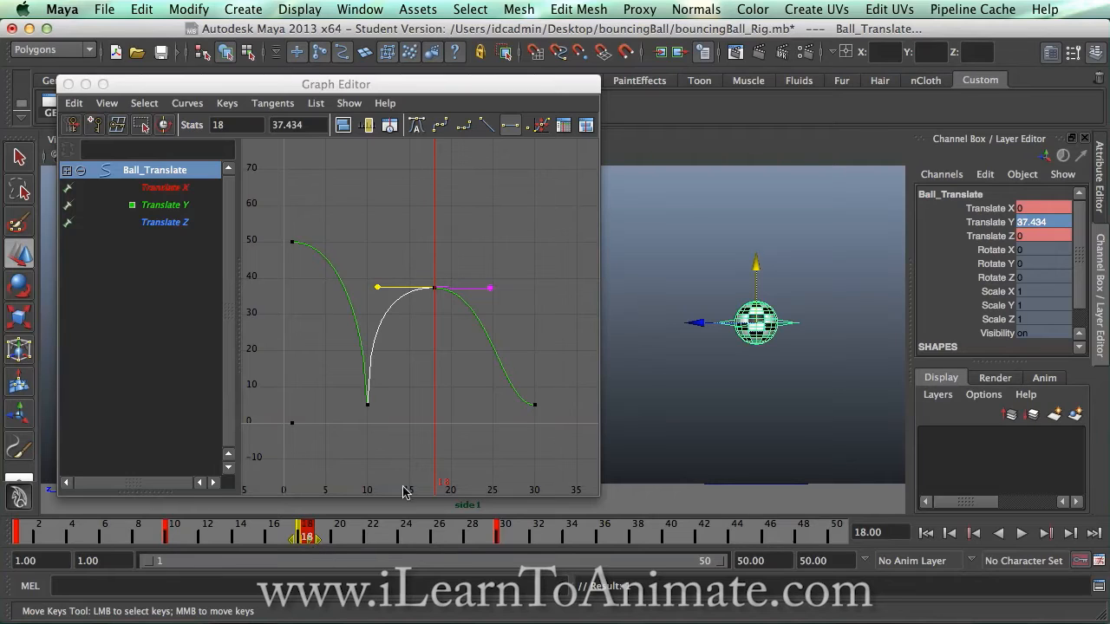
mouse_move(374, 533)
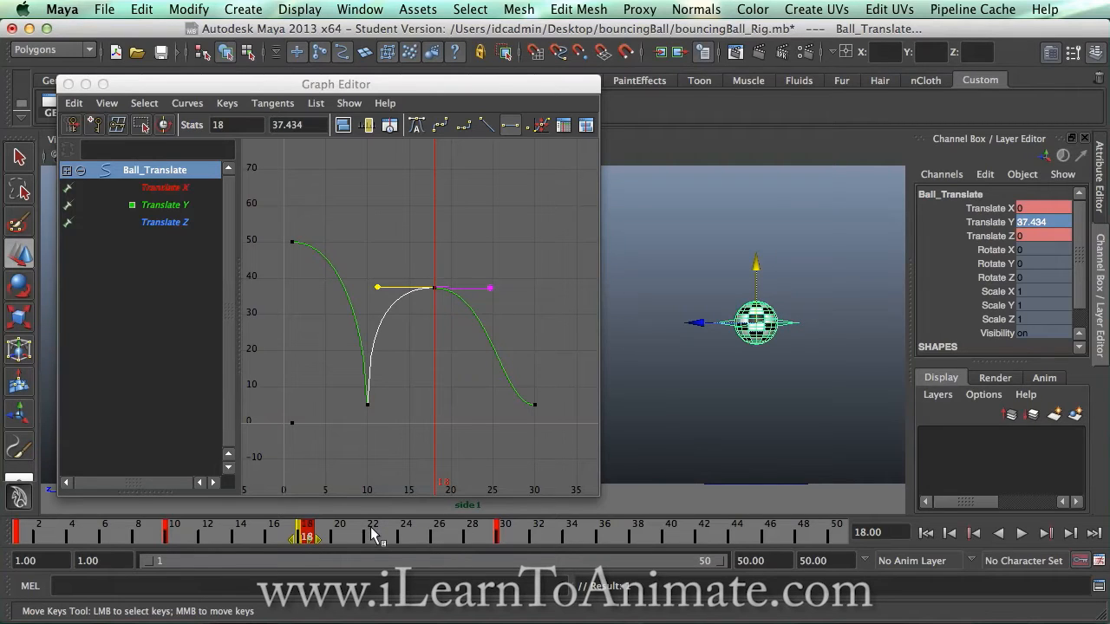
left_click(373, 532)
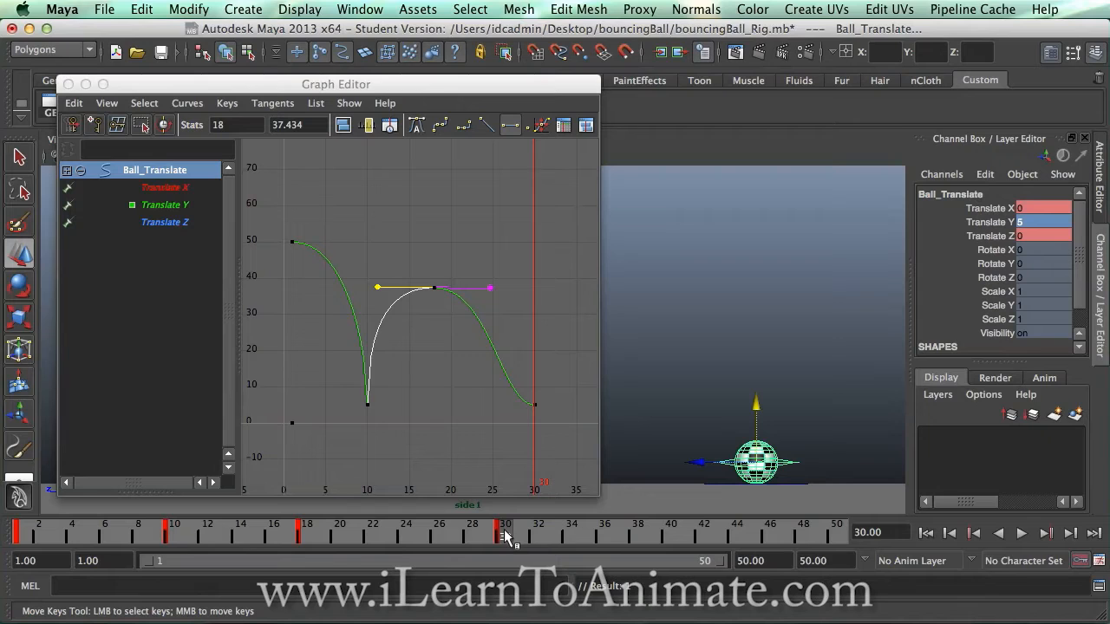
Select the frame-30 contact key and drag it to frame 26.
left_click(505, 531)
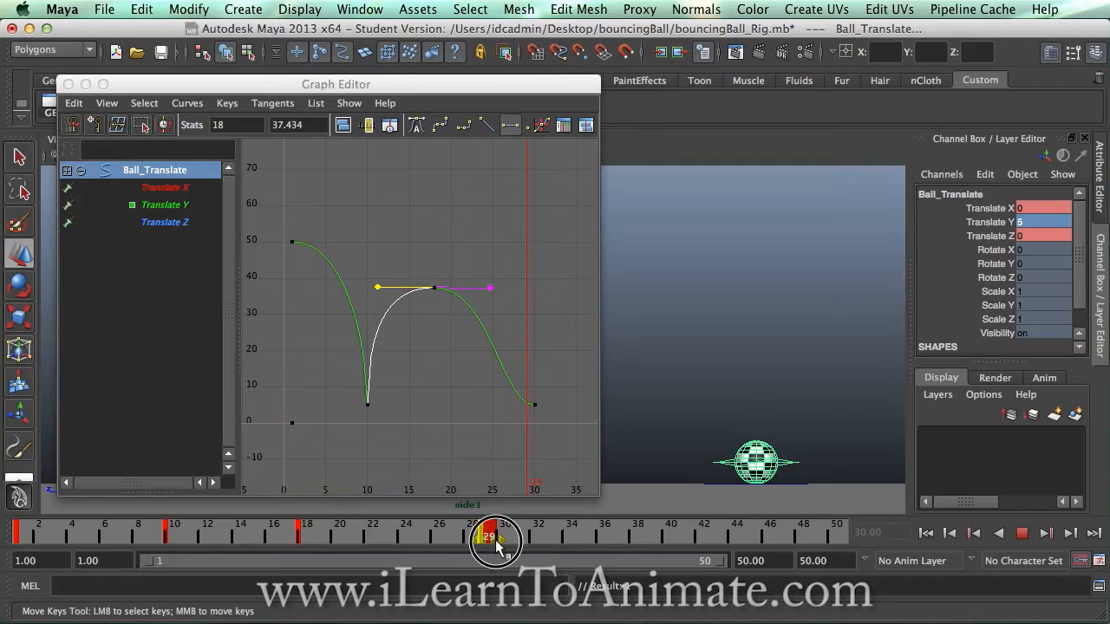
left_click_drag(497, 538, 462, 538)
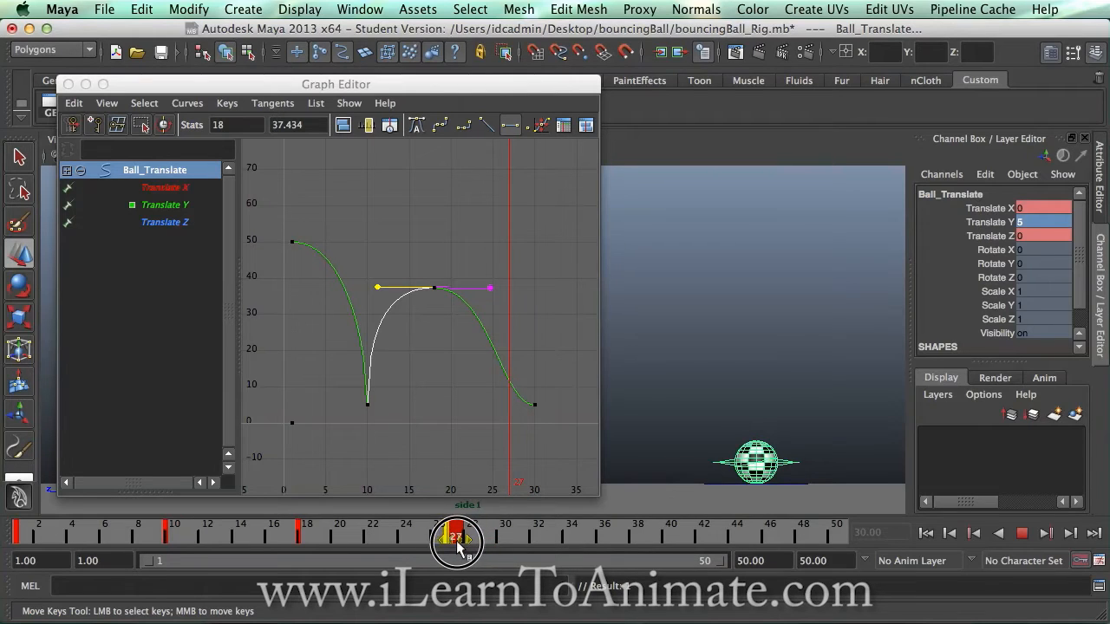
left_click_drag(456, 535, 438, 535)
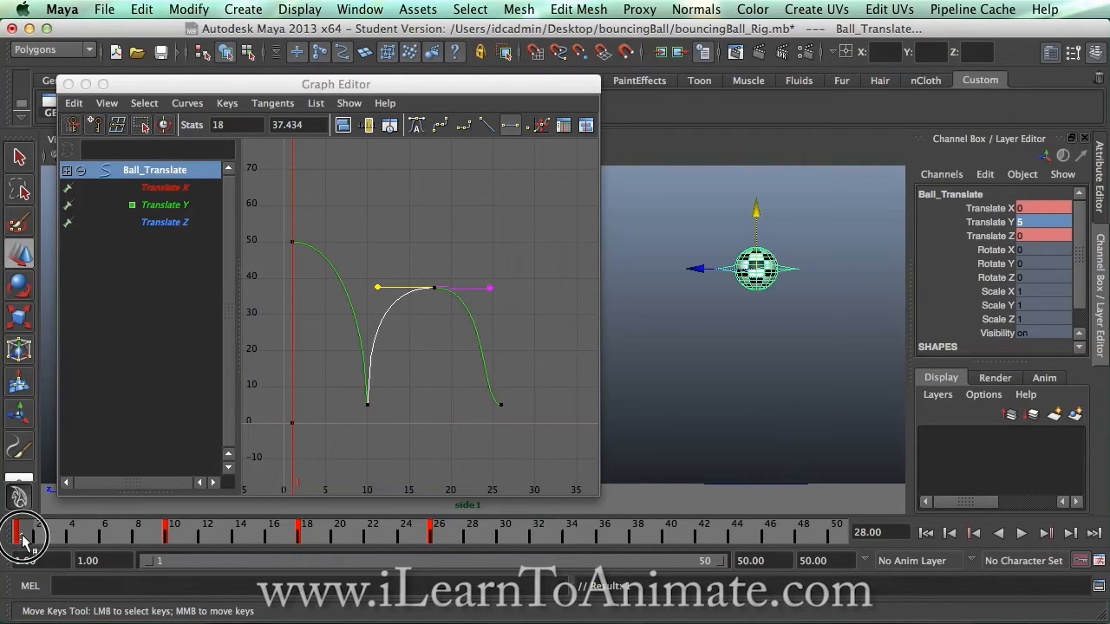
Review the retimed bounce at frames 1, 18 and 26.
left_click(174, 524)
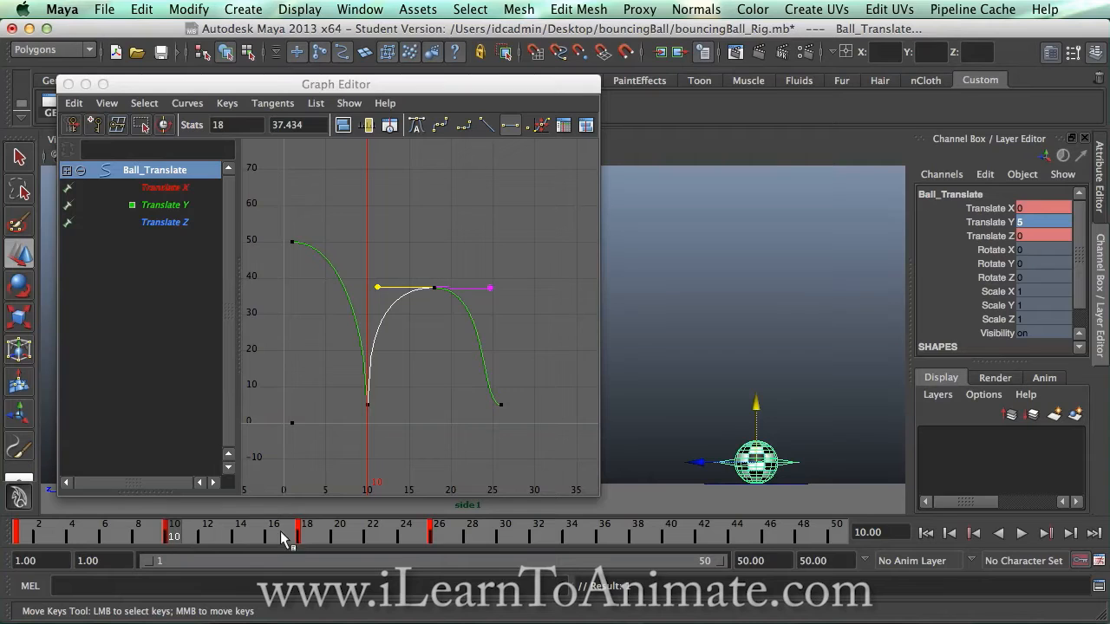
left_click(306, 535)
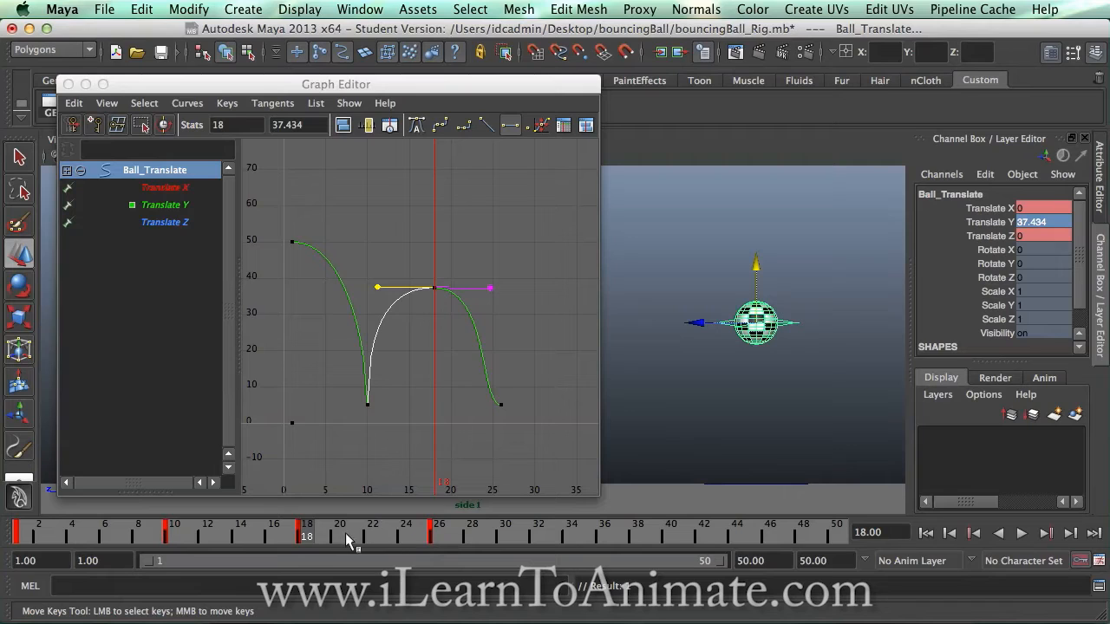
left_click(438, 533)
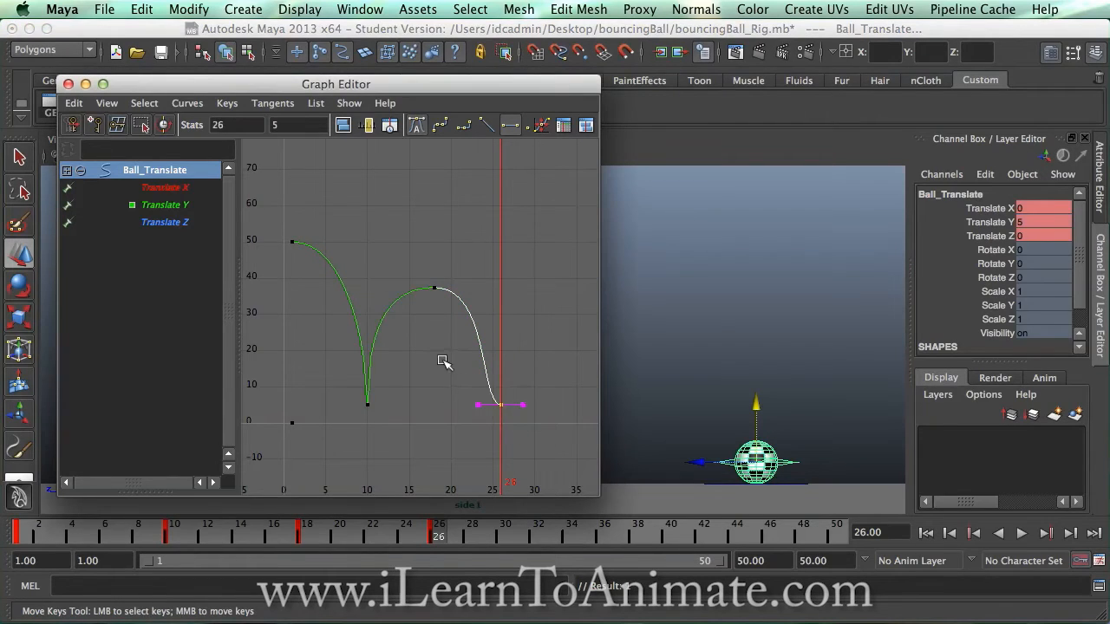
mouse_move(474, 387)
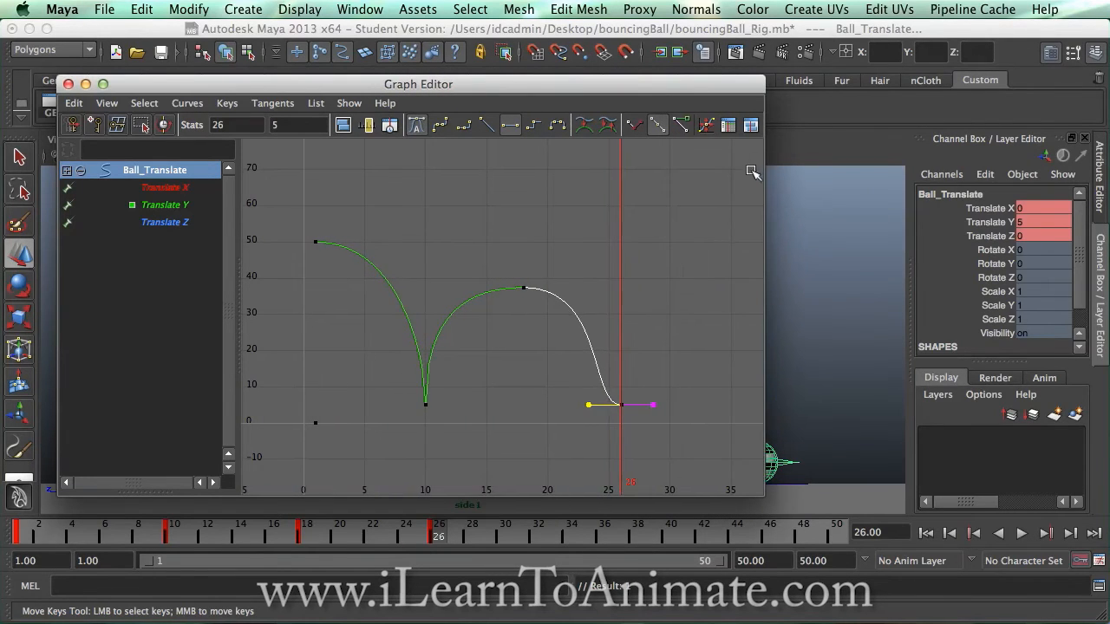
Break the frame-26 key's tangents and drag the incoming handle to near-vertical.
left_click(636, 125)
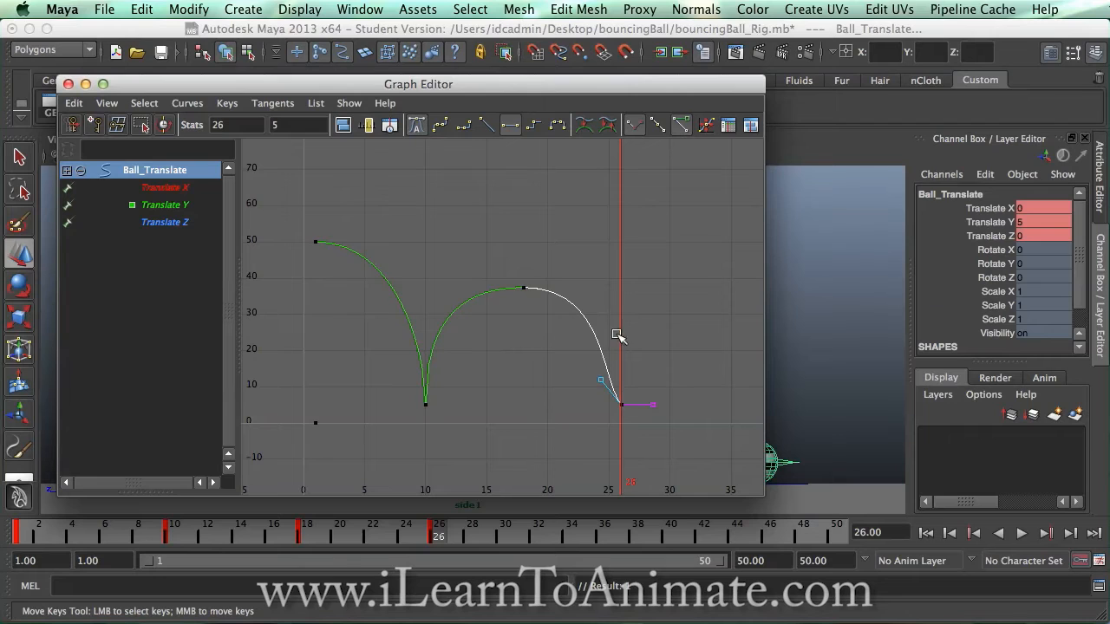
left_click_drag(618, 337, 624, 359)
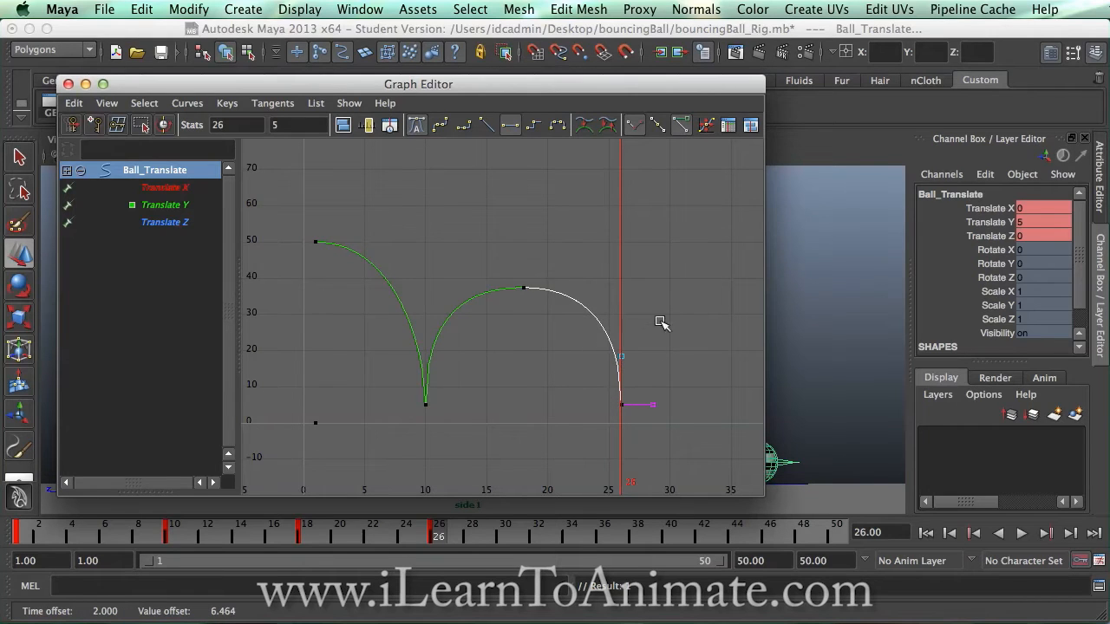
mouse_move(765, 208)
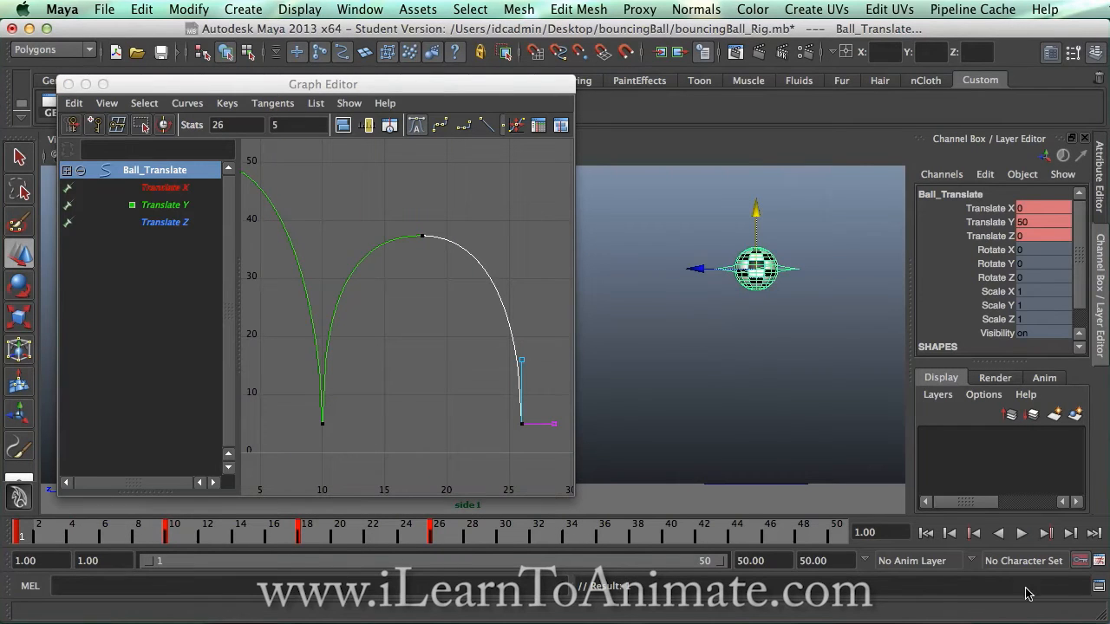
Jump to frame 39, play the bouncing animation, then stop playback.
left_click(1021, 534)
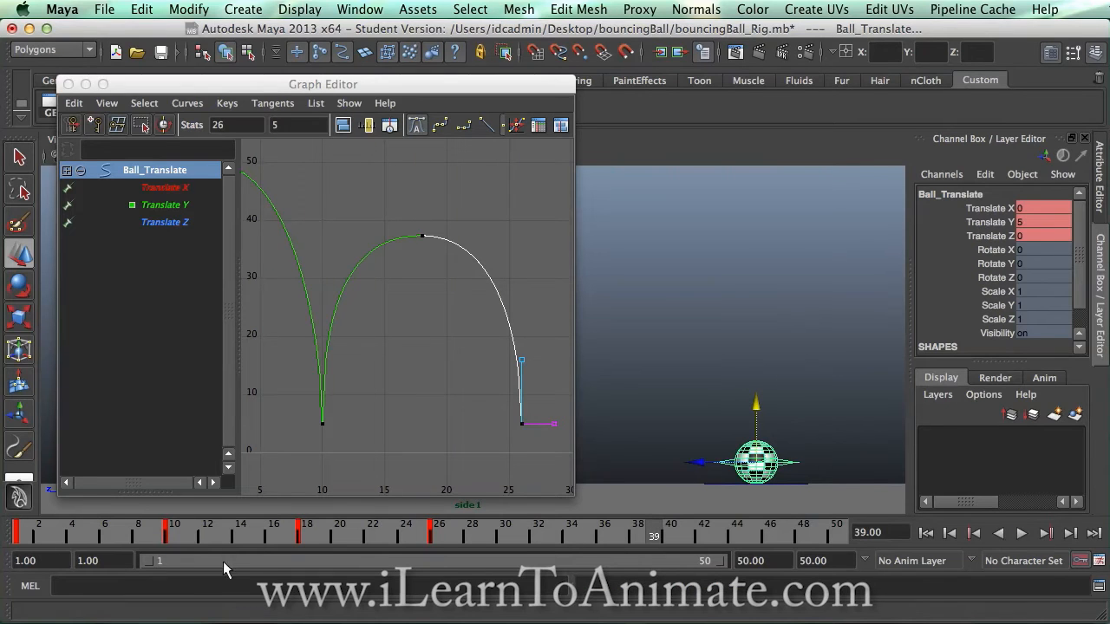
left_click(439, 531)
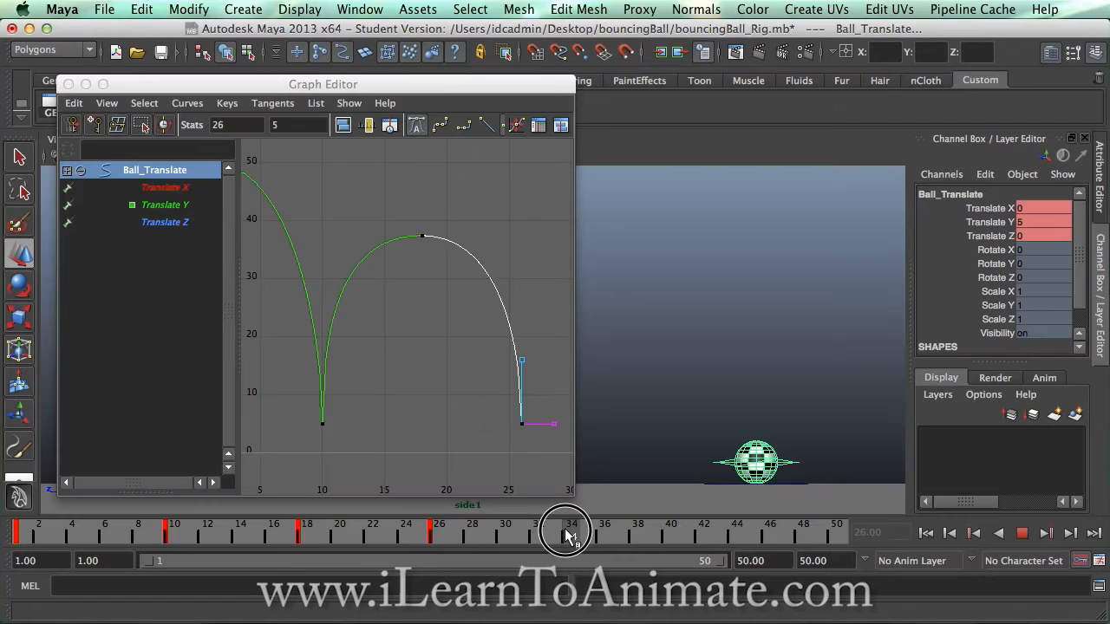
left_click(571, 531)
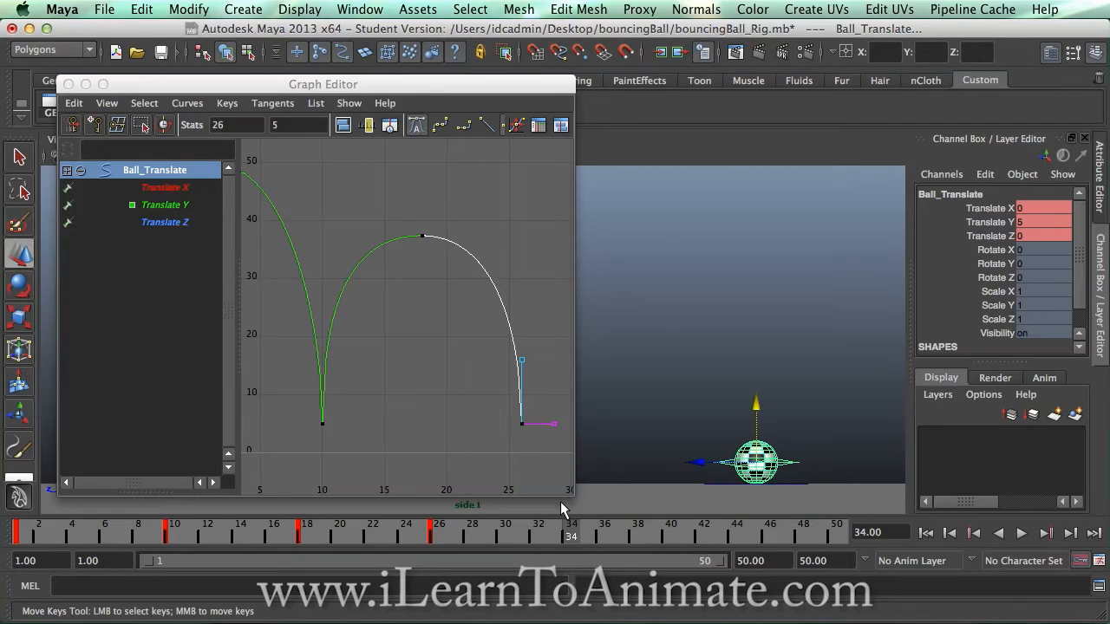
mouse_move(516, 458)
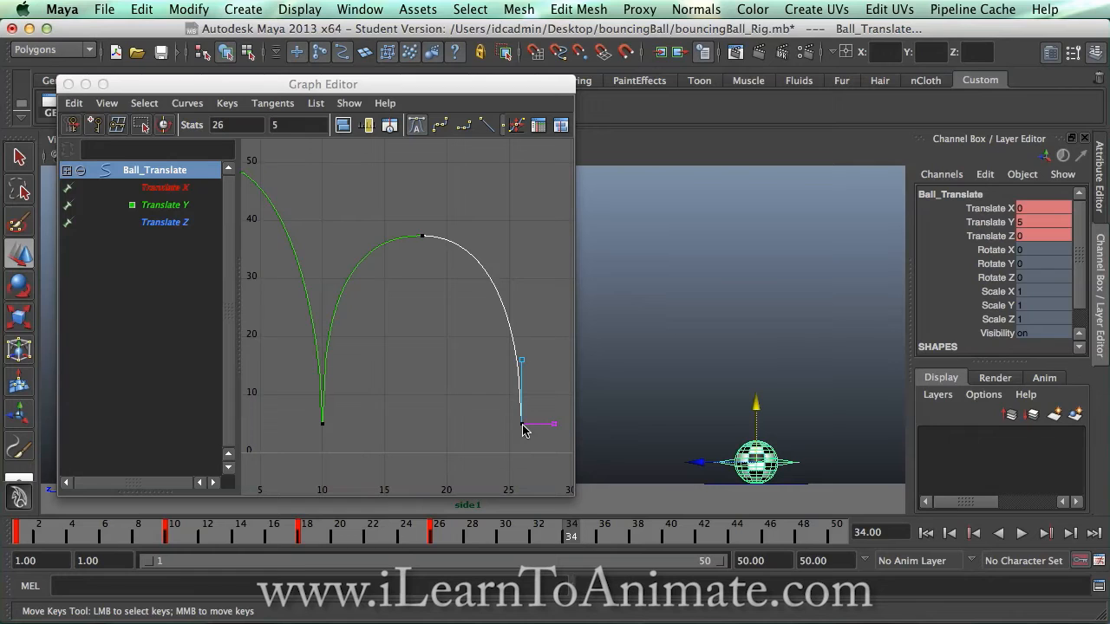
mouse_move(558, 401)
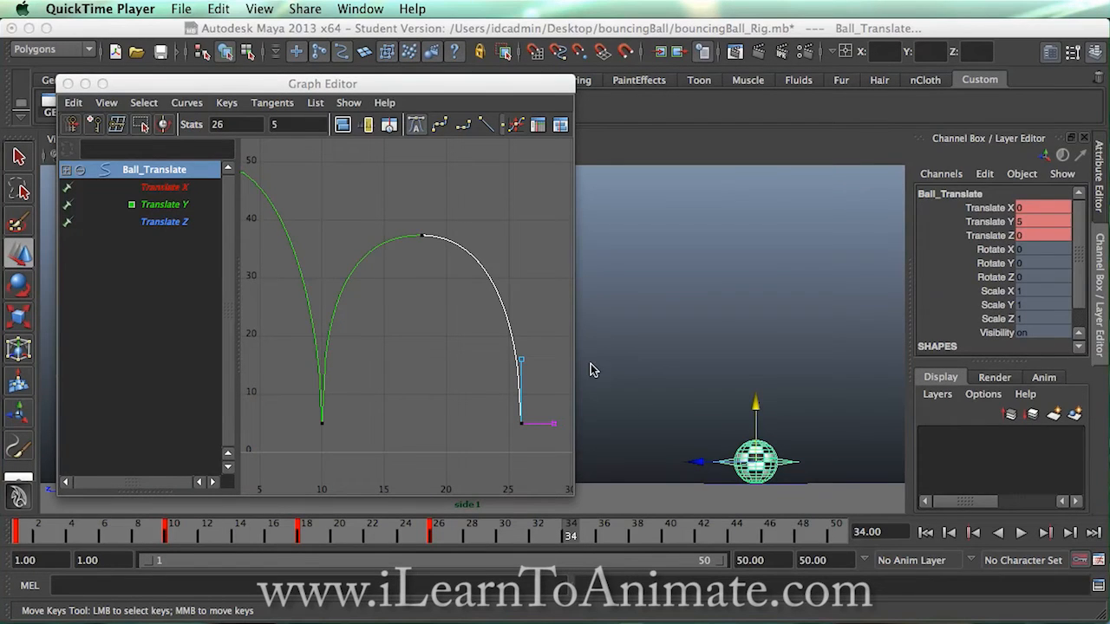
mouse_move(618, 371)
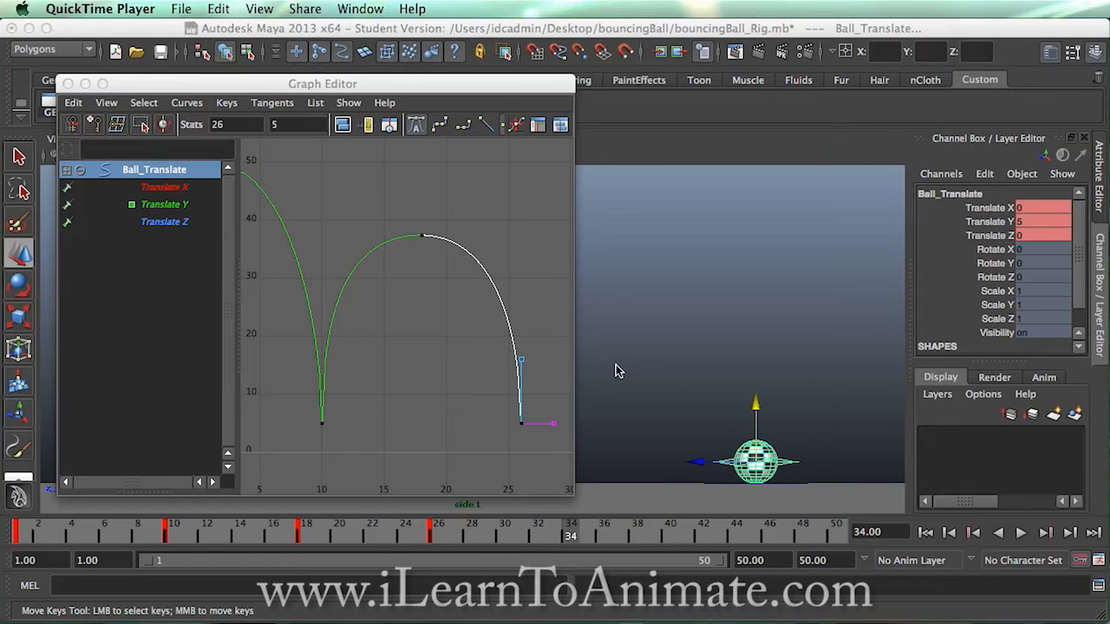
mouse_move(681, 446)
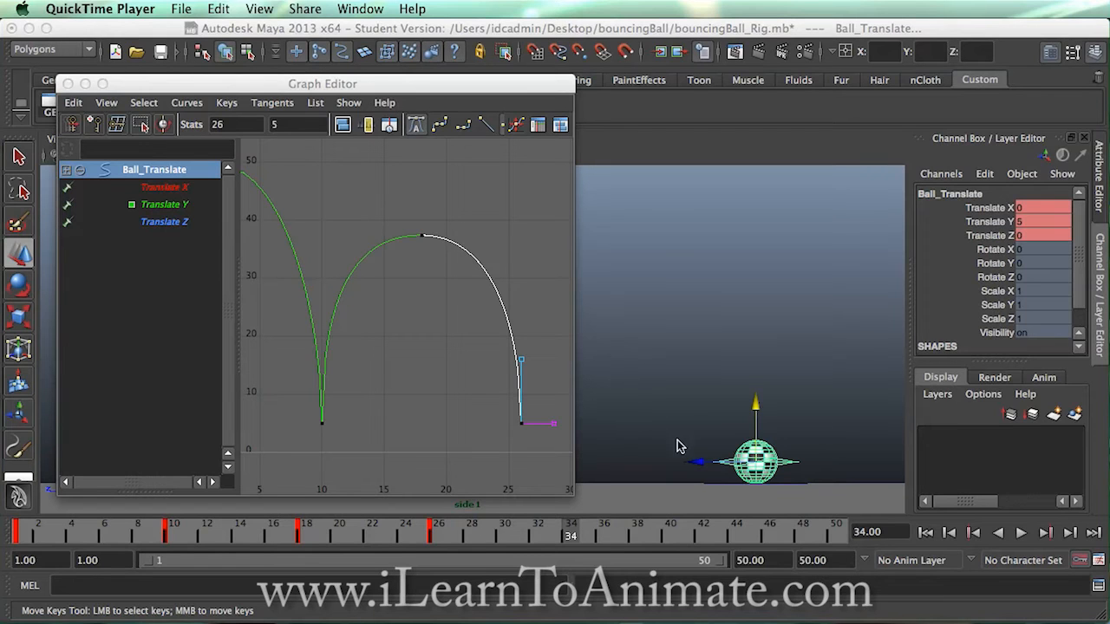
Enter 300 in the animation end time field.
left_click(824, 560)
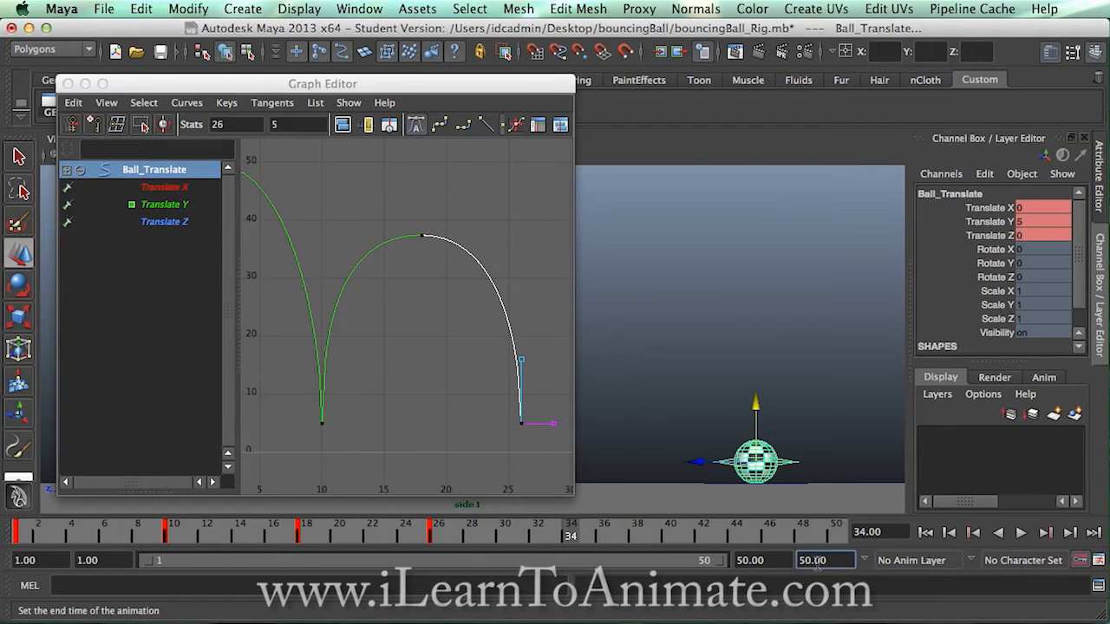
mouse_move(824, 559)
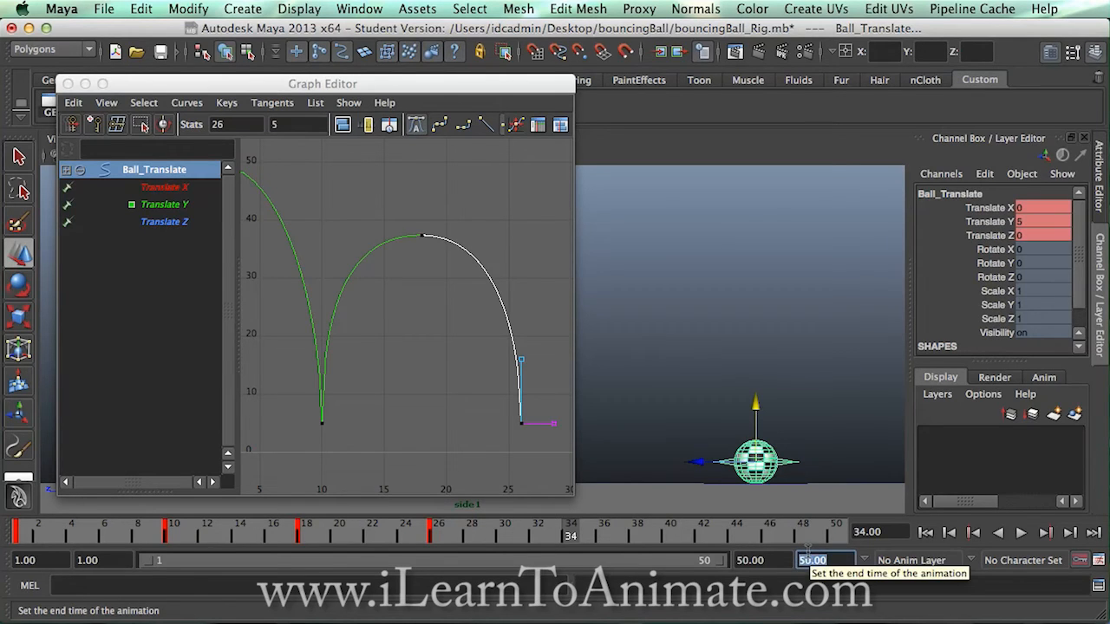
type("300")
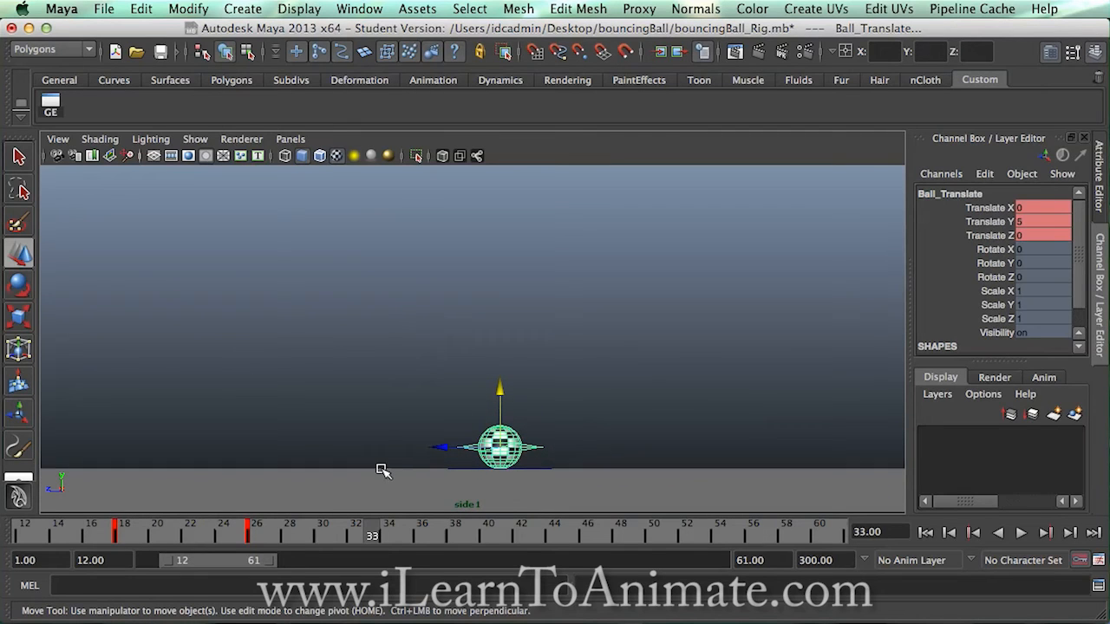
mouse_move(499, 406)
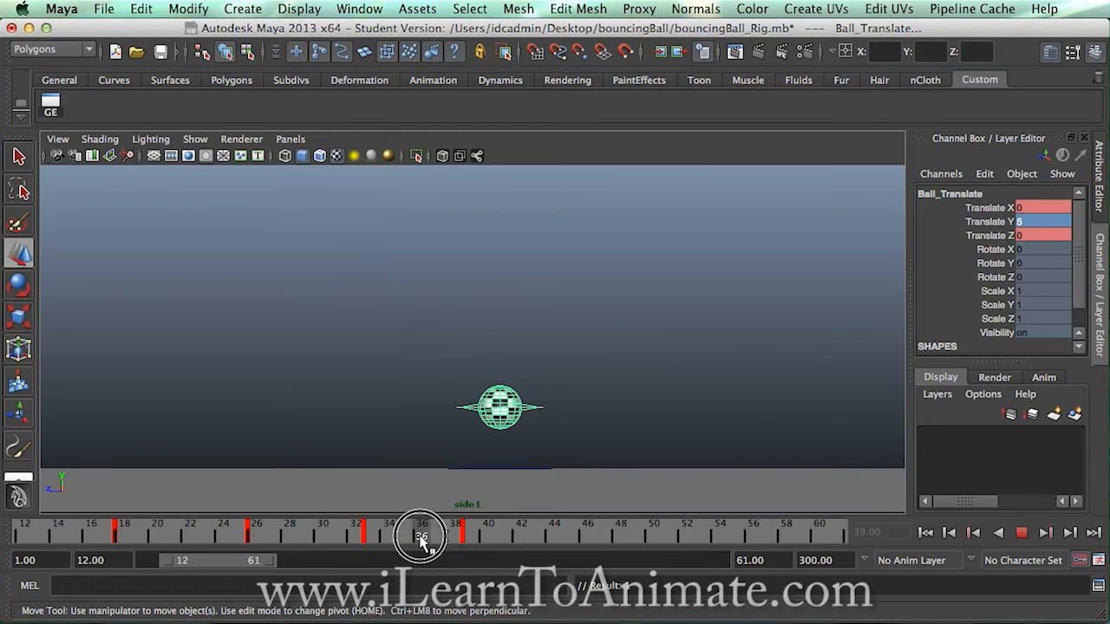
Scrub to around frame 46, retime the frame-60 key, and raise the ball to a new peak.
left_click_drag(421, 535, 471, 535)
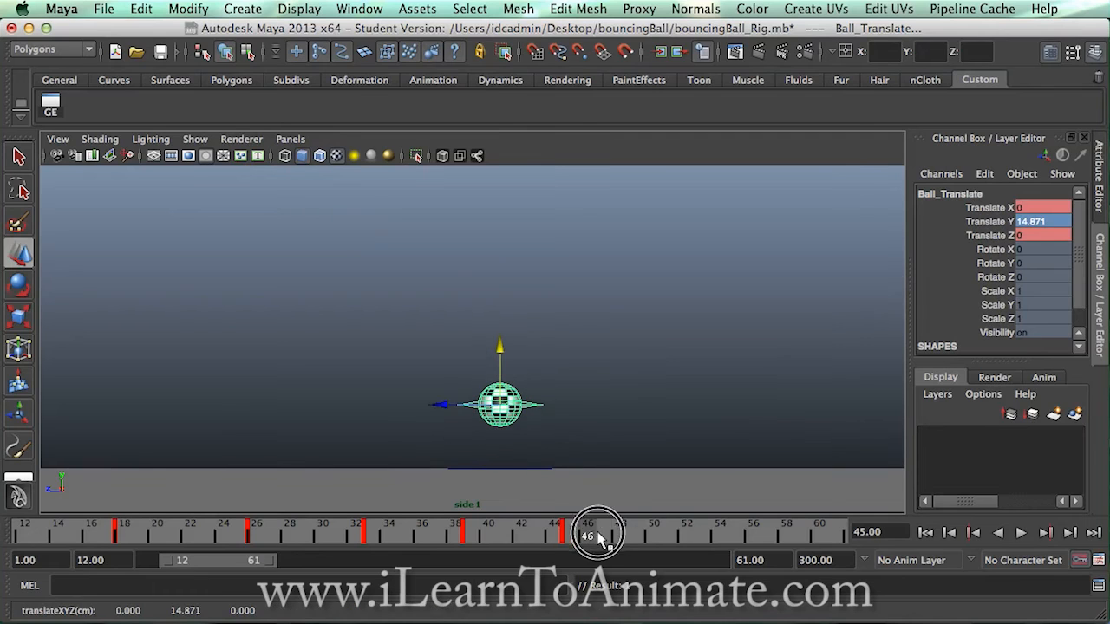
left_click_drag(596, 531, 653, 531)
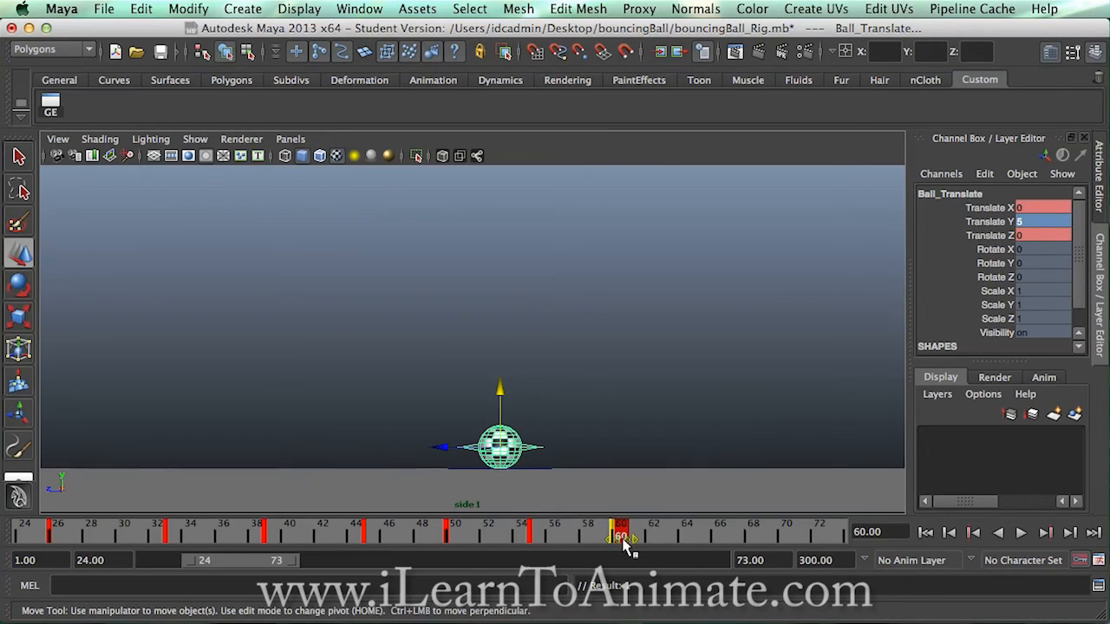
left_click_drag(621, 532, 669, 532)
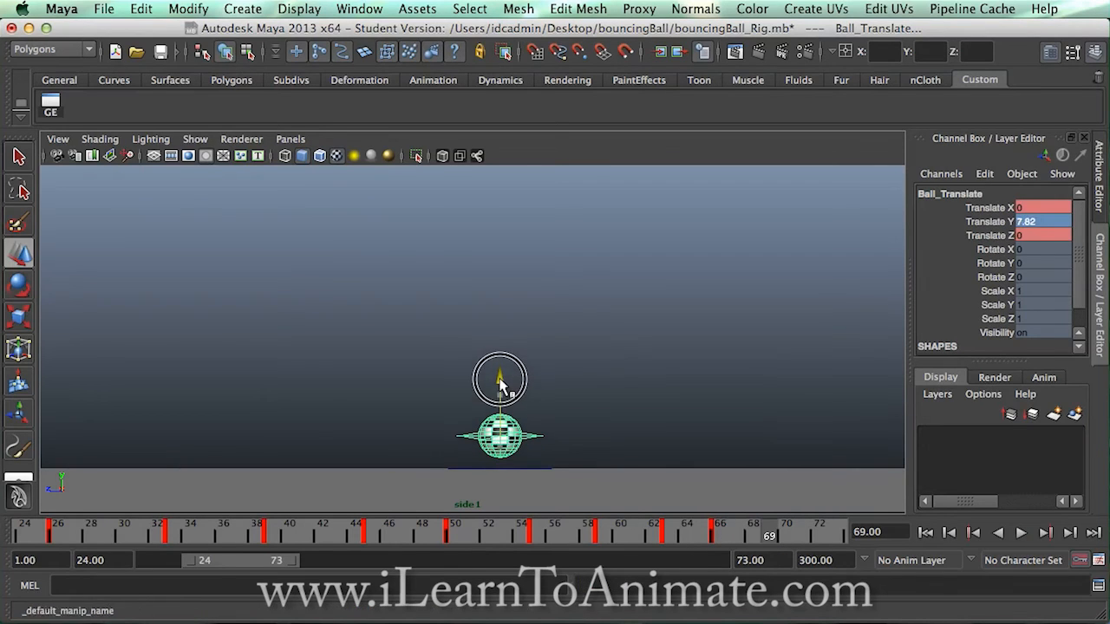
left_click(802, 529)
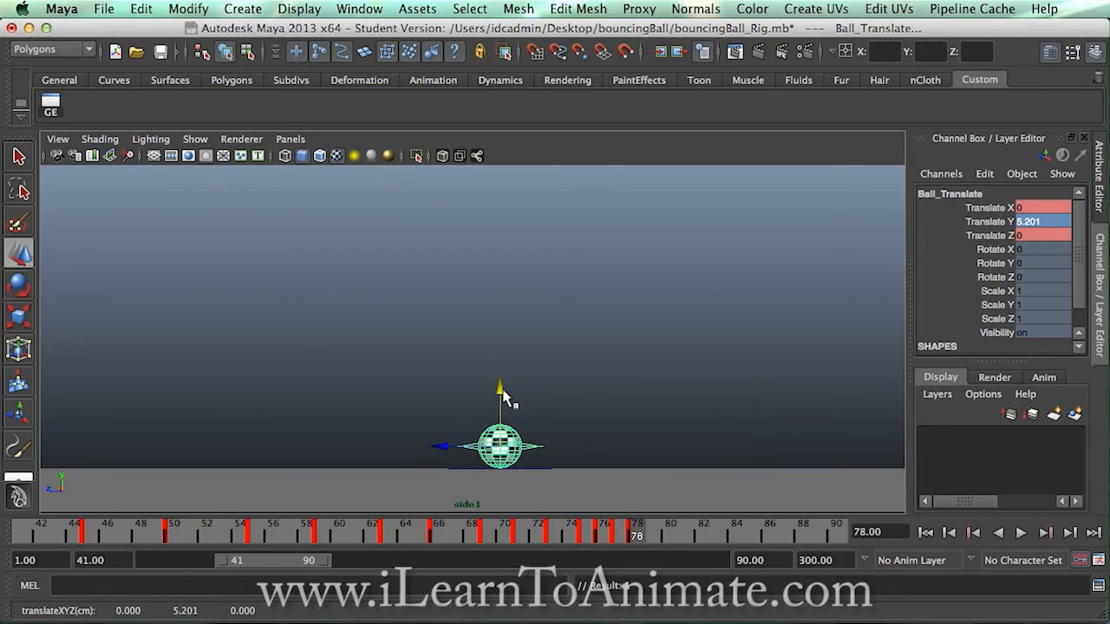
Undo the last height change and set the ball's height to 5 at the final key.
key("cmd+z")
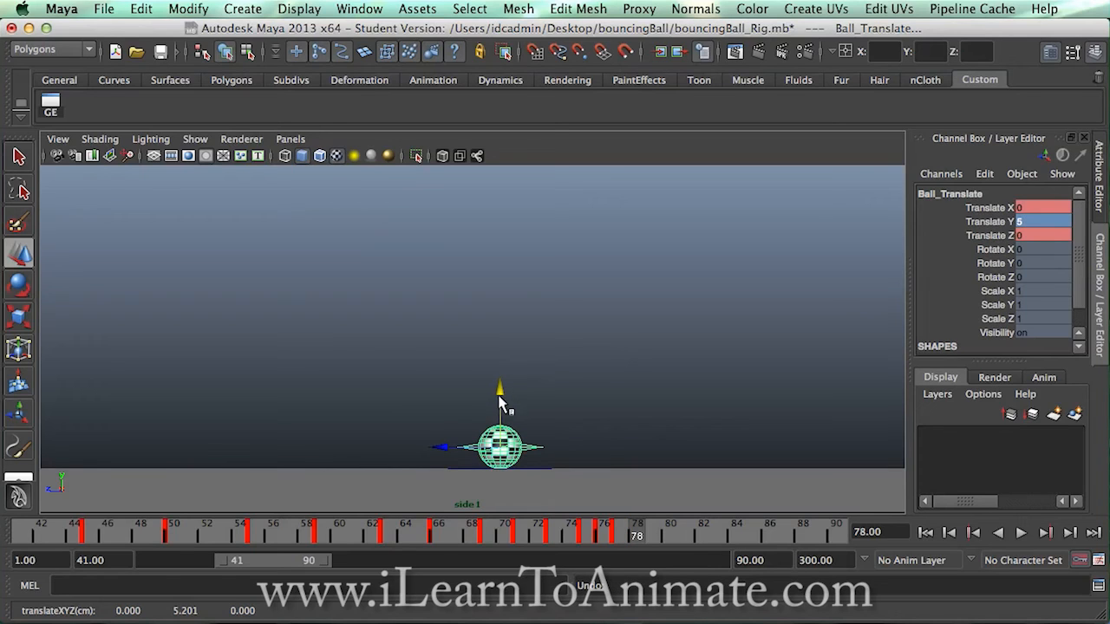
mouse_move(633, 538)
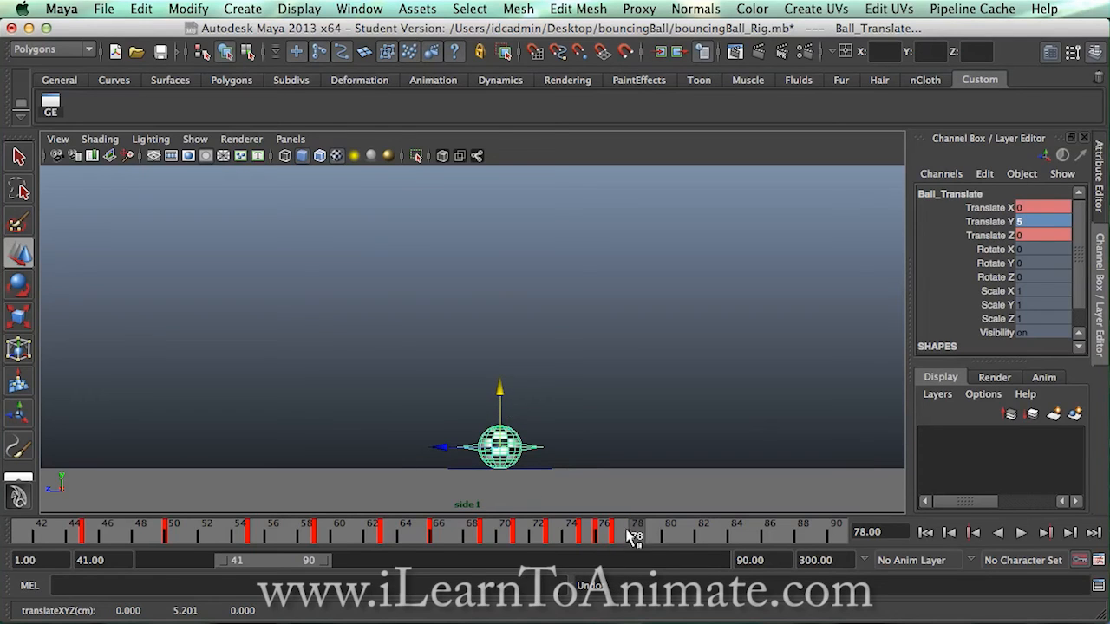
mouse_move(628, 529)
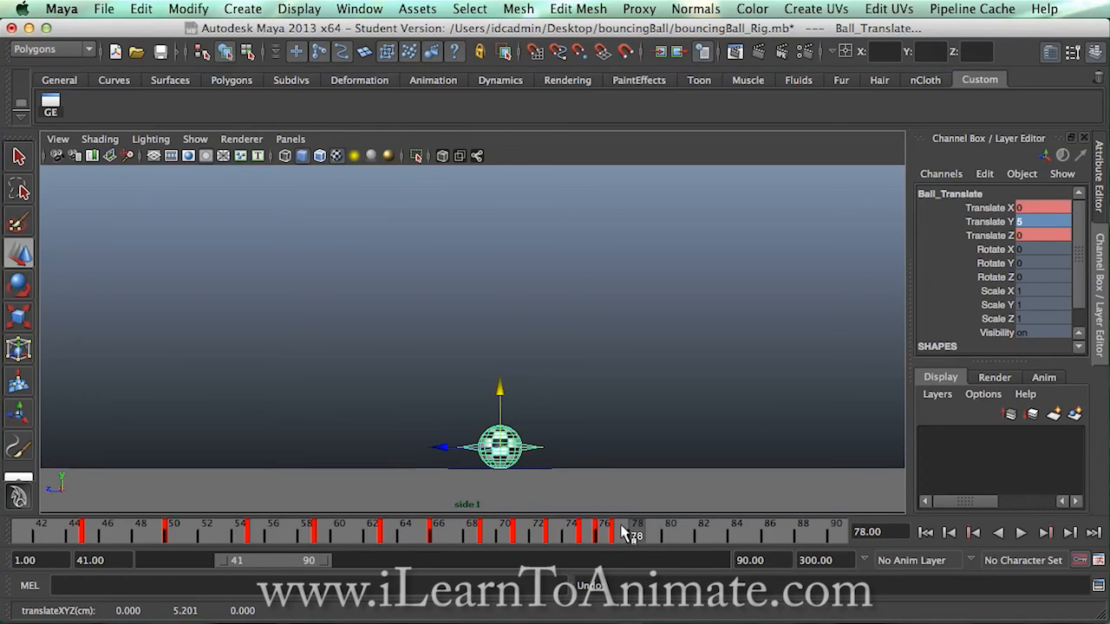
mouse_move(618, 526)
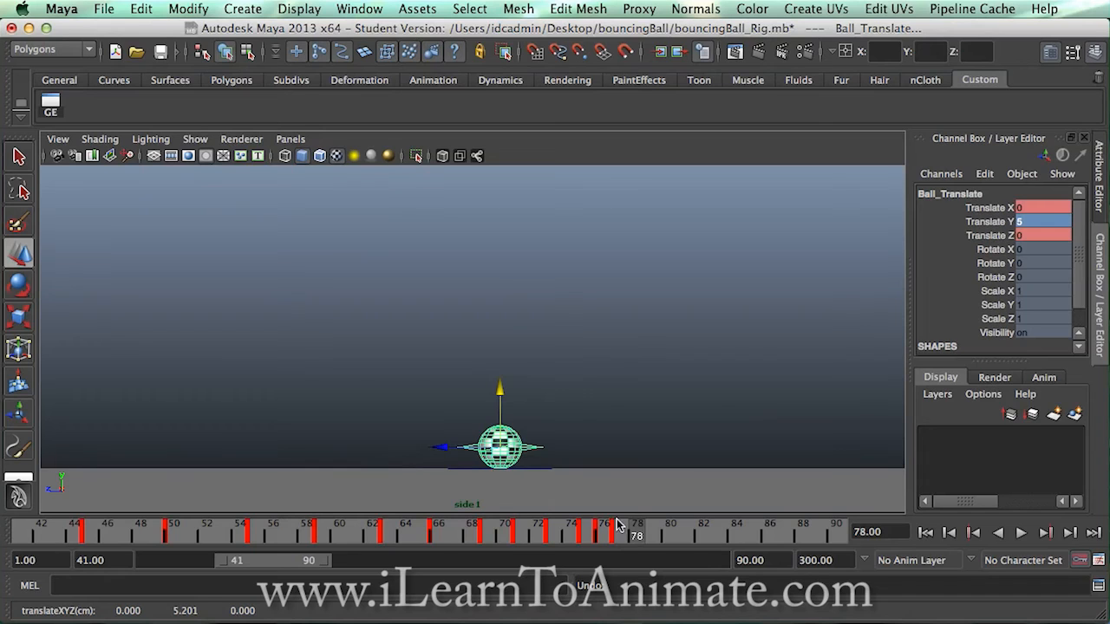
mouse_move(632, 490)
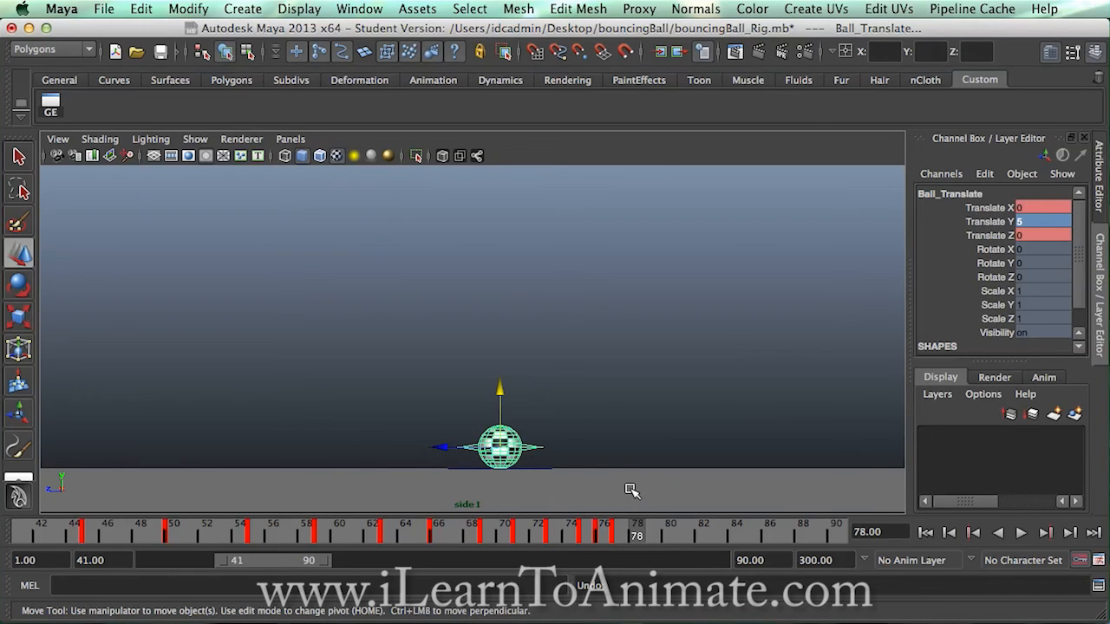
mouse_move(631, 488)
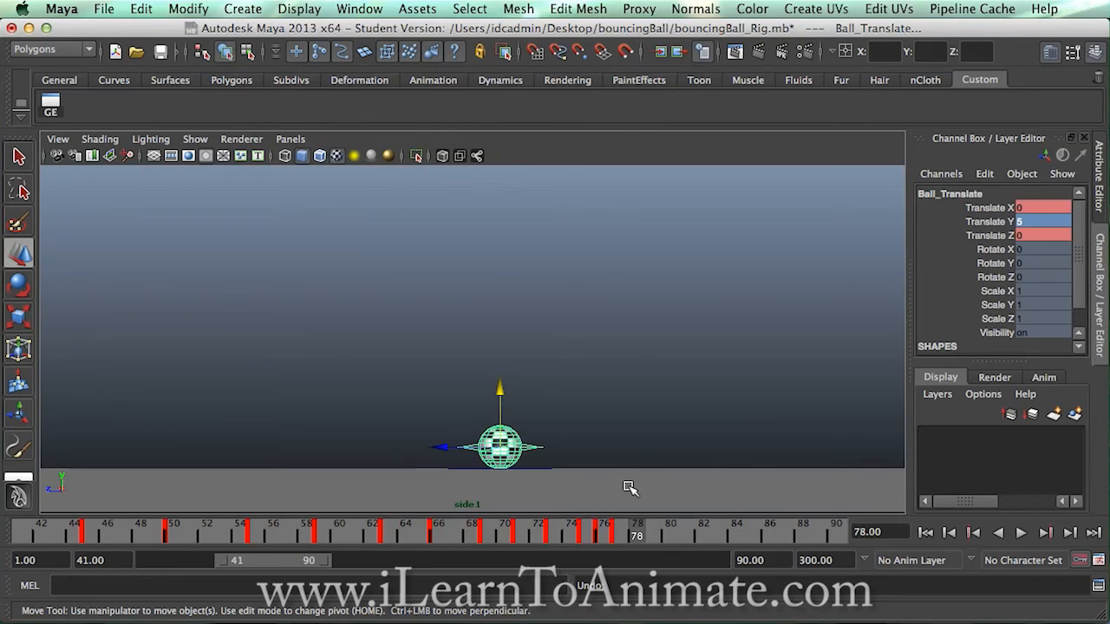
mouse_move(618, 469)
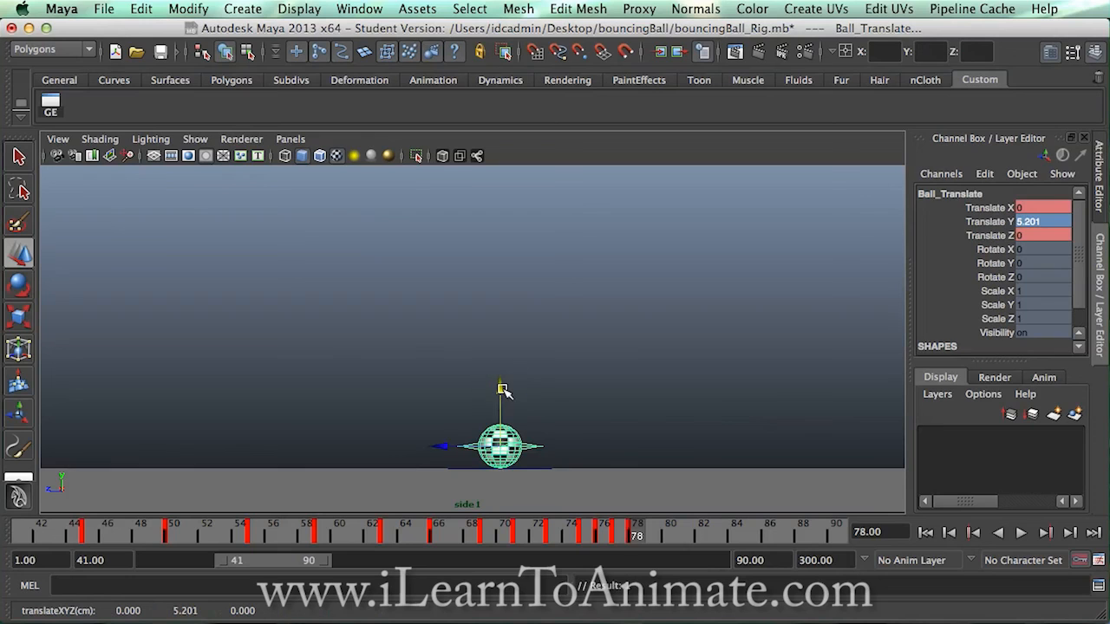
left_click(653, 529)
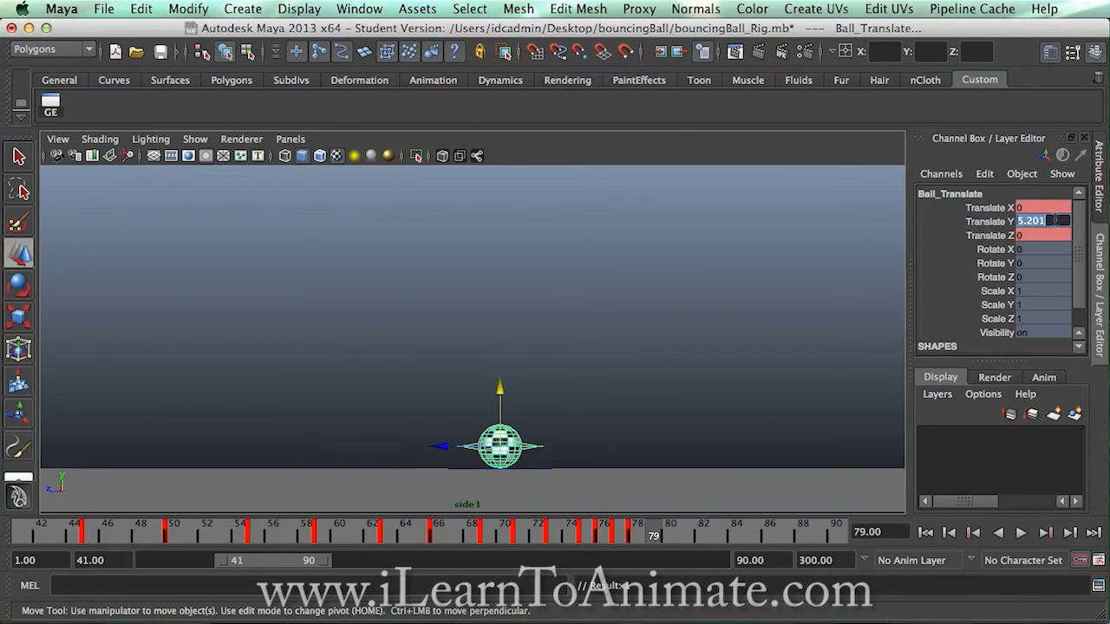
type("5")
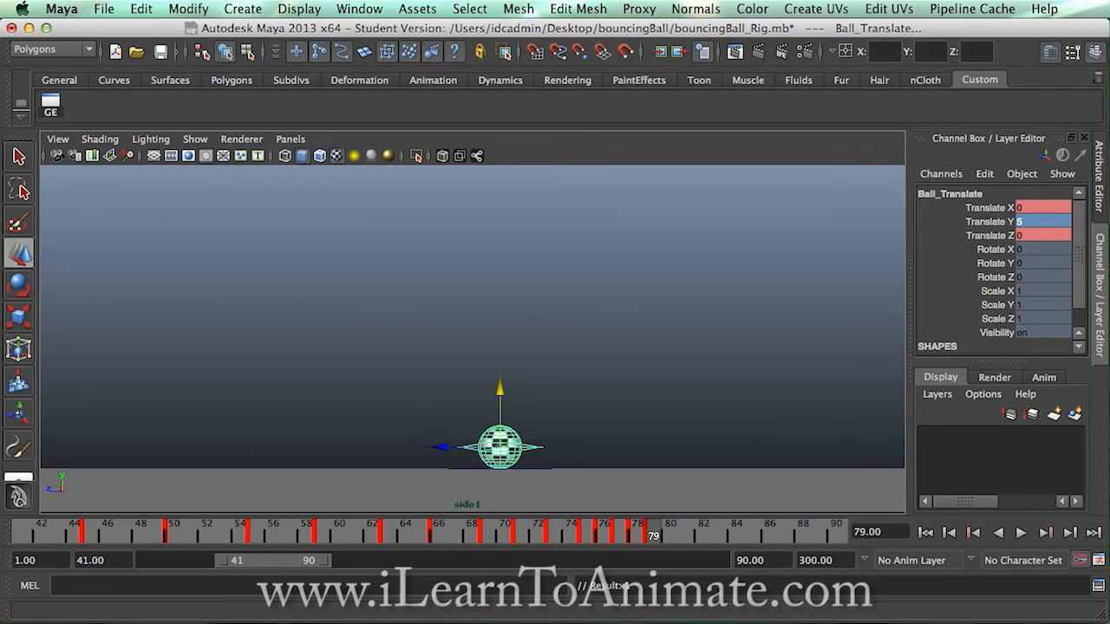
Check frame 71, end the playback range at frame 83, and play the animation.
left_click(525, 532)
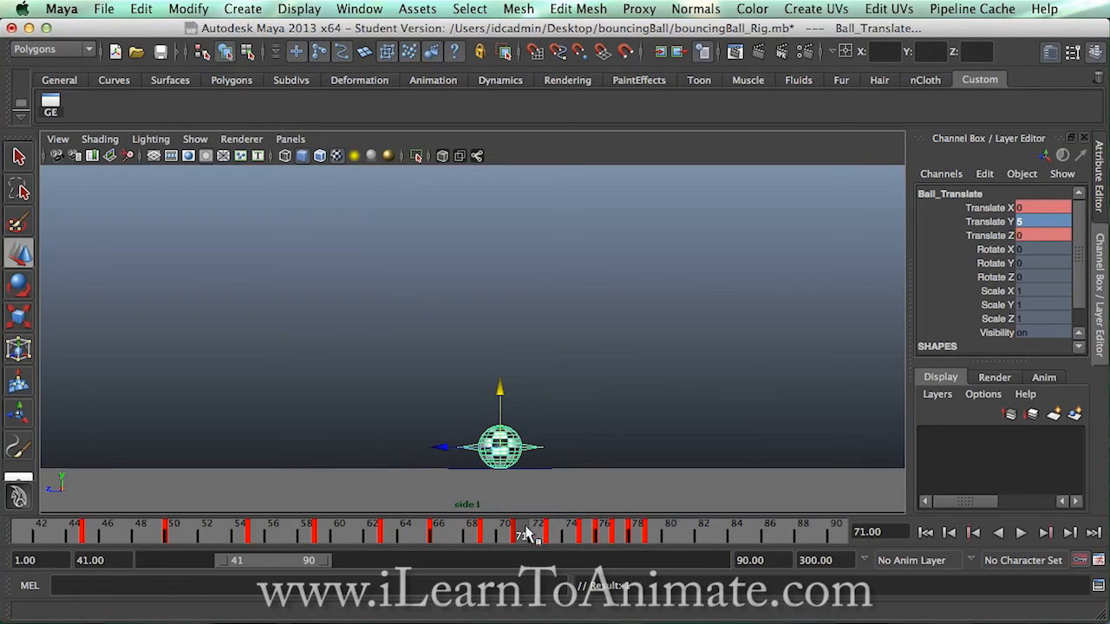
left_click_drag(225, 560, 201, 560)
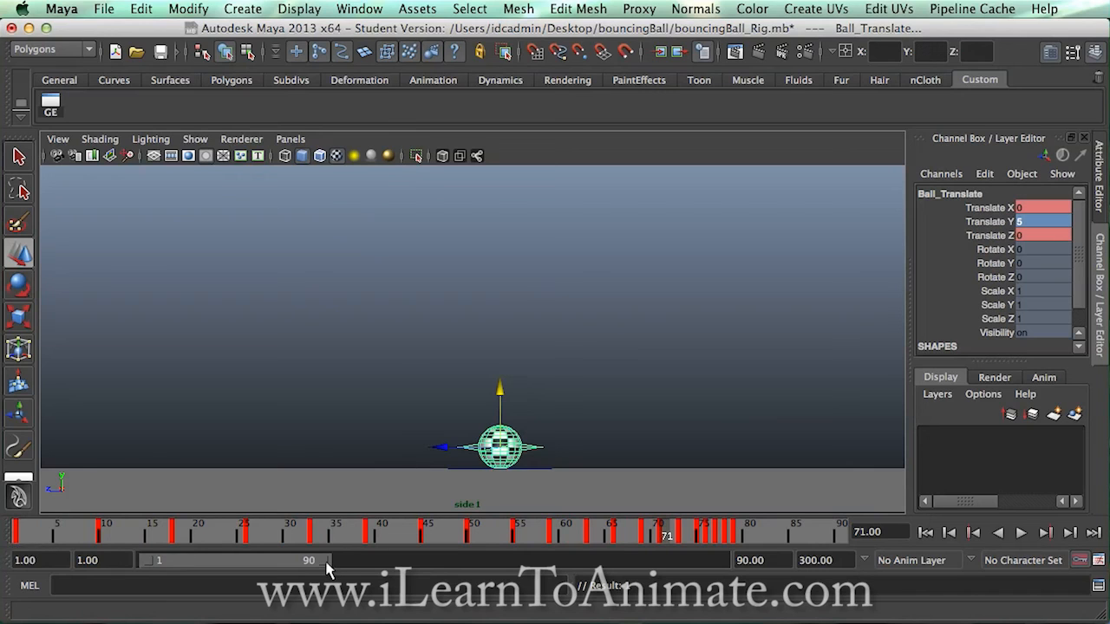
left_click_drag(325, 559, 310, 559)
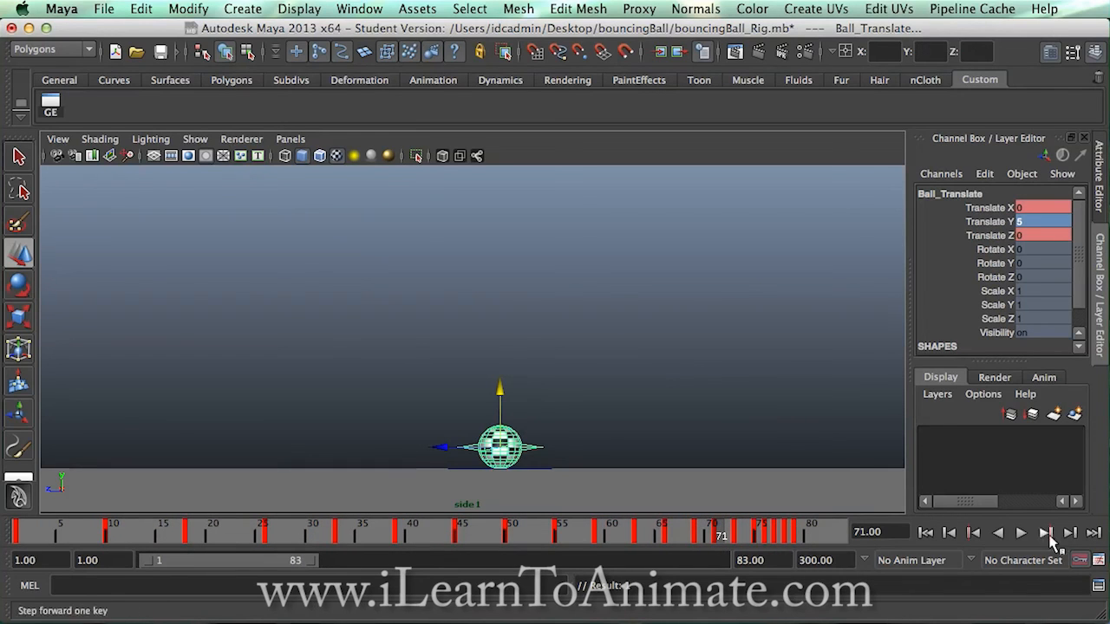
left_click(1021, 532)
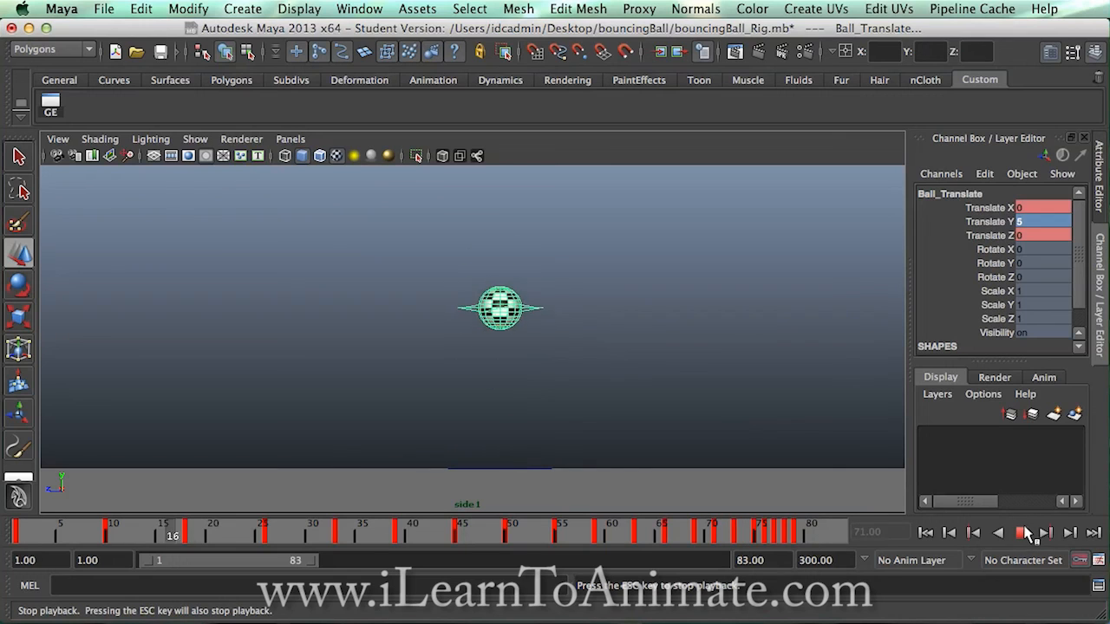